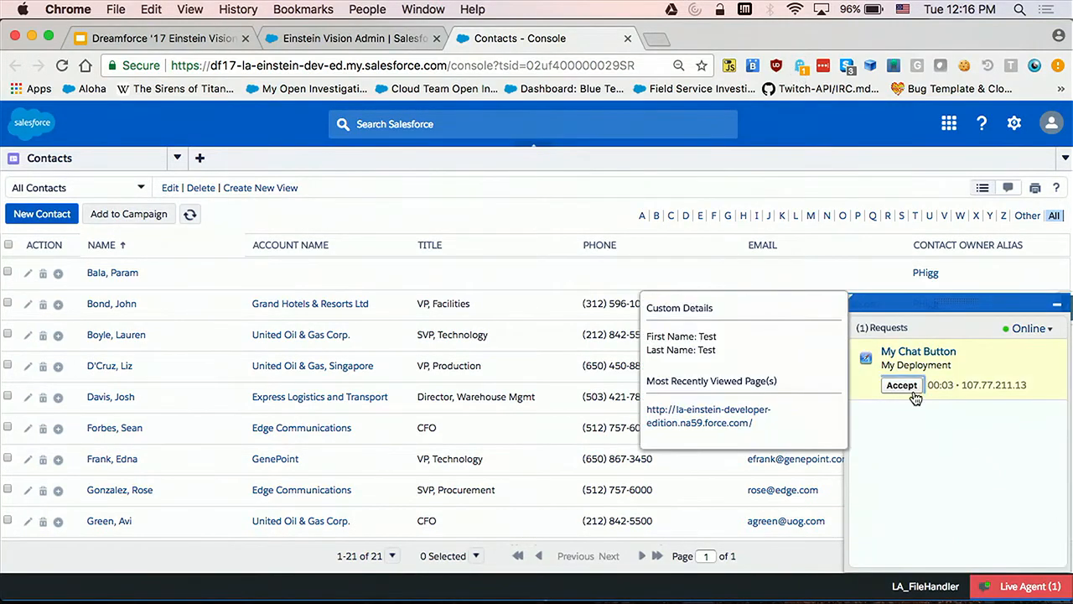
- Accept the incoming chat request and greet the visitor with 'Hi how can I help yo'
{"action": "left_click", "coordinate": [901, 385]}
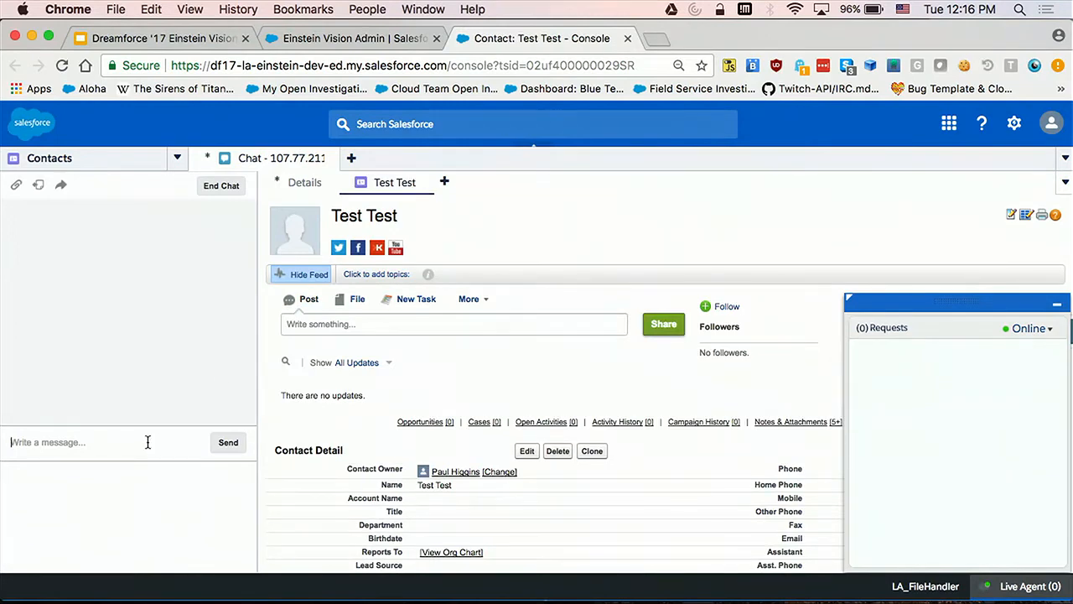
{"action": "type", "text": "Hi how can I help yo"}
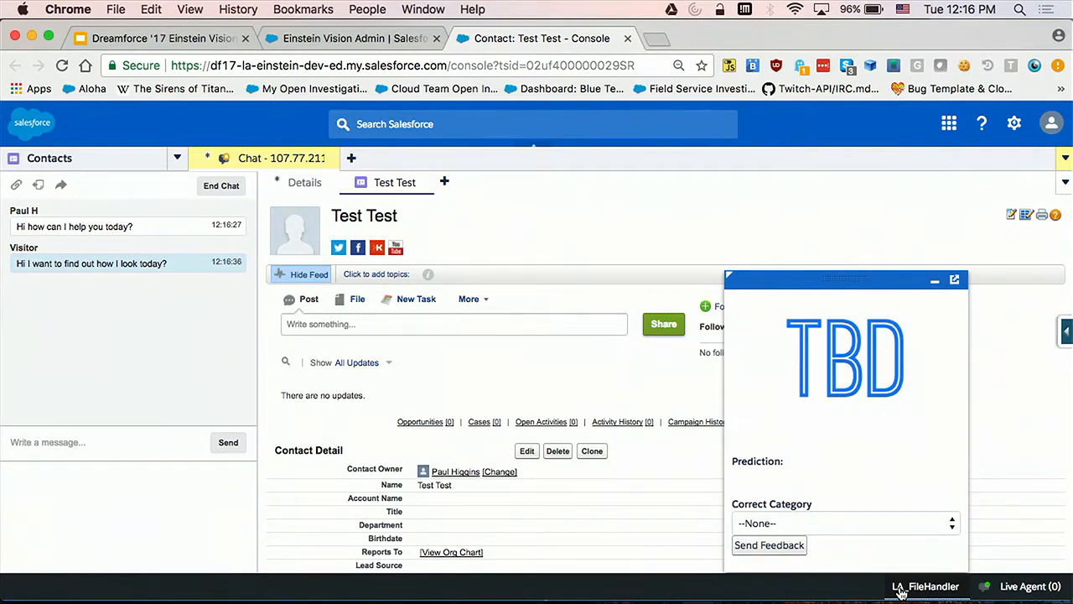
{"action": "mouse_move", "coordinate": [880, 560]}
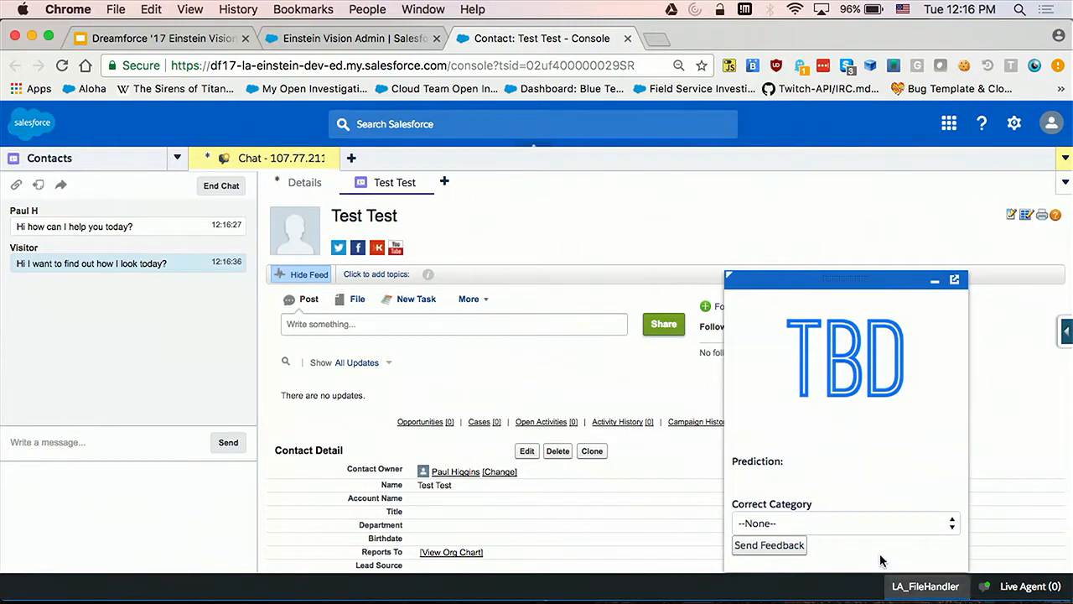
{"action": "mouse_move", "coordinate": [855, 415]}
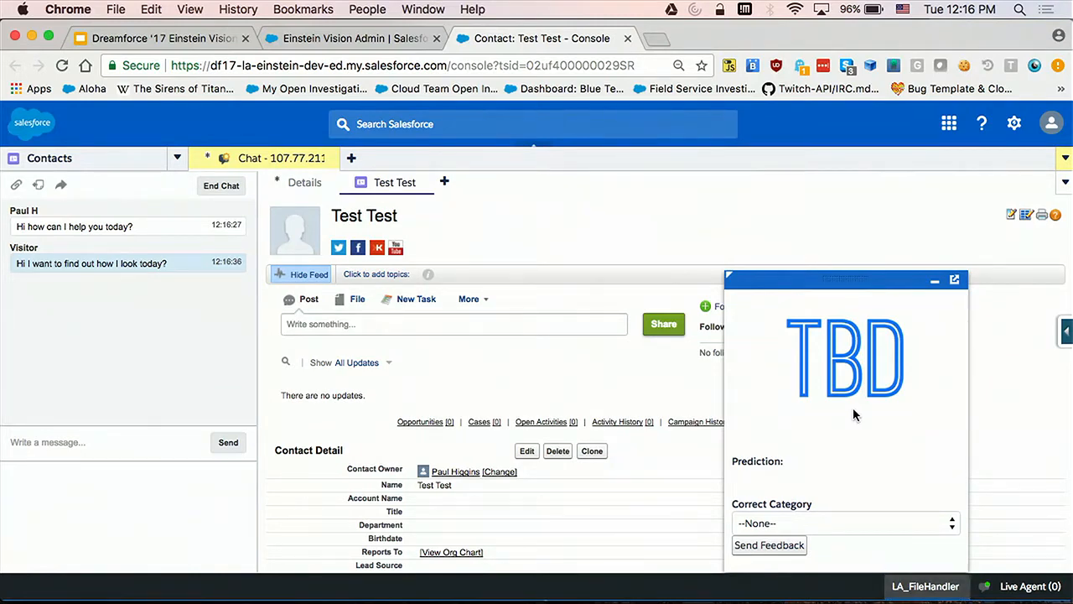
{"action": "mouse_move", "coordinate": [860, 372]}
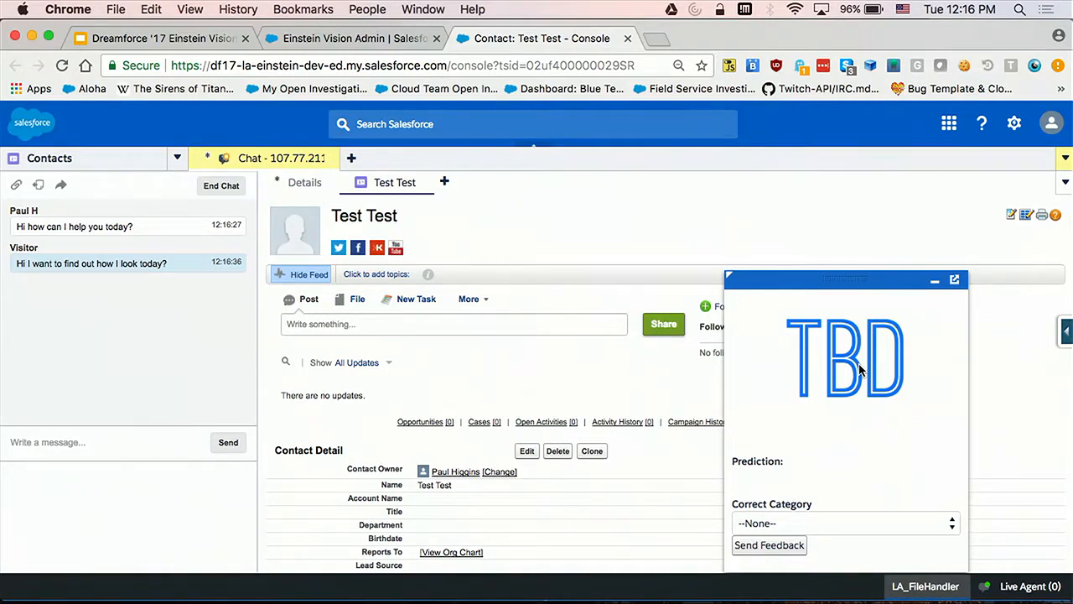
{"action": "mouse_move", "coordinate": [783, 463]}
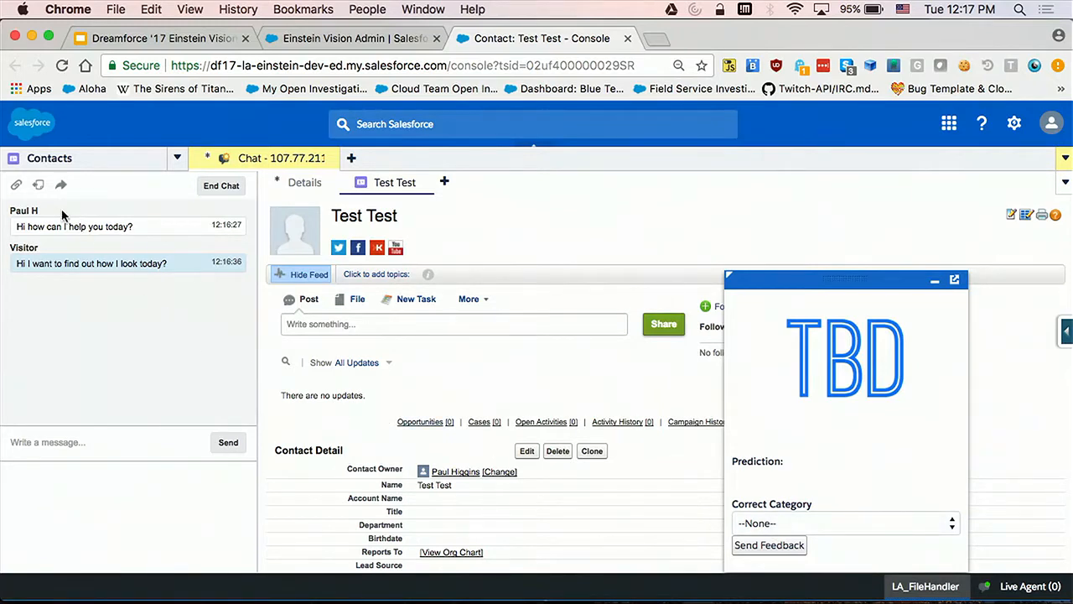
- Request a file transfer from Test Test and ask 'Please send me a picture!'
{"action": "left_click", "coordinate": [39, 184]}
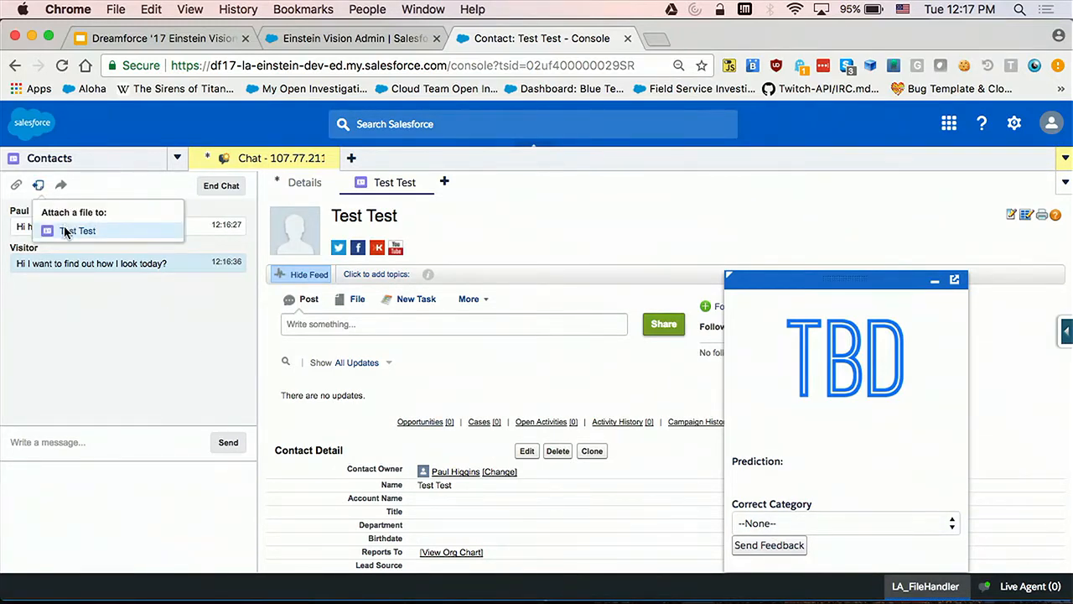
{"action": "left_click", "coordinate": [78, 230]}
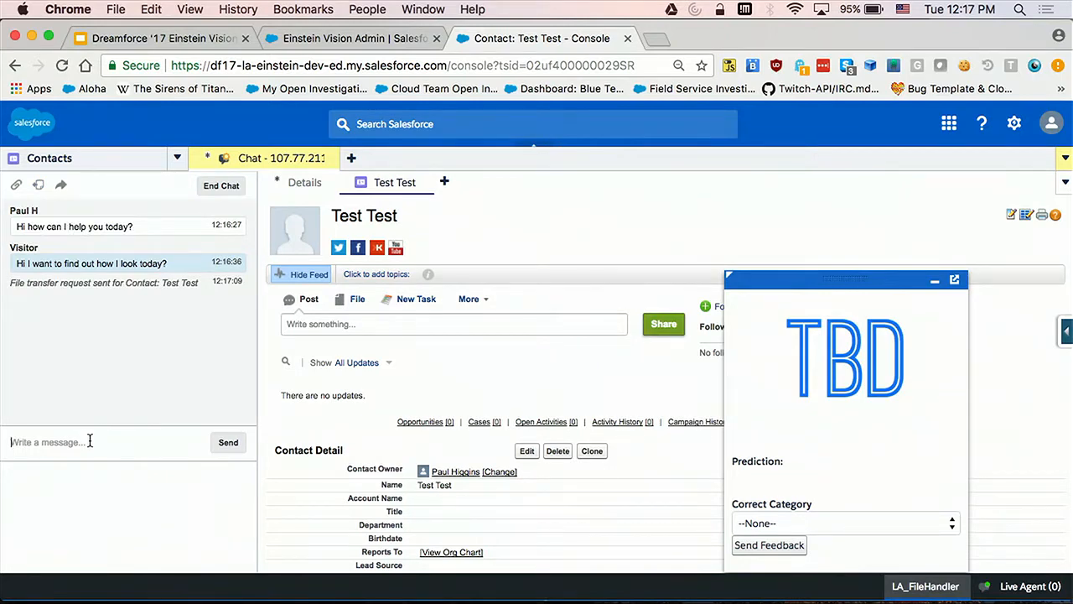
{"action": "type", "text": "Ole"}
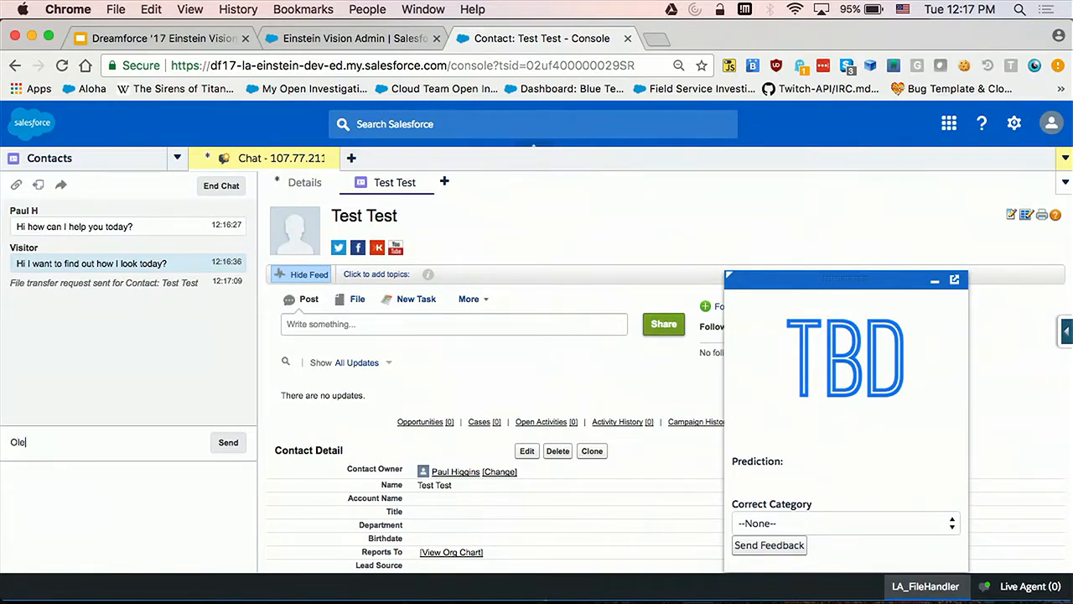
{"action": "type", "text": "Please send me a pi"}
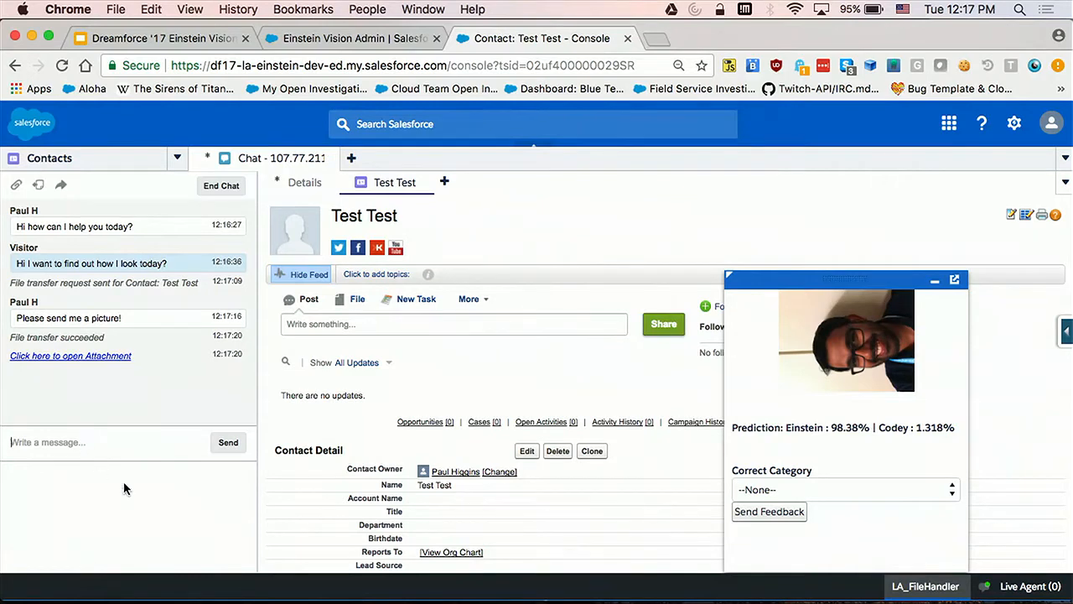
- Send Einstein as the photo's correct category feedback and start ending the chat
{"action": "left_click", "coordinate": [842, 489]}
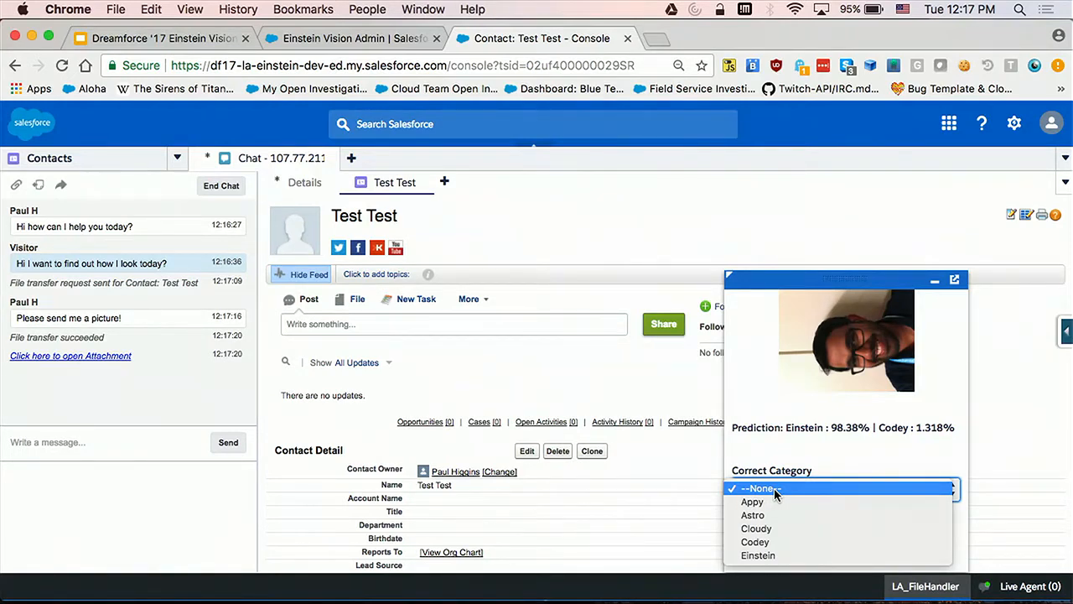
{"action": "mouse_move", "coordinate": [759, 542]}
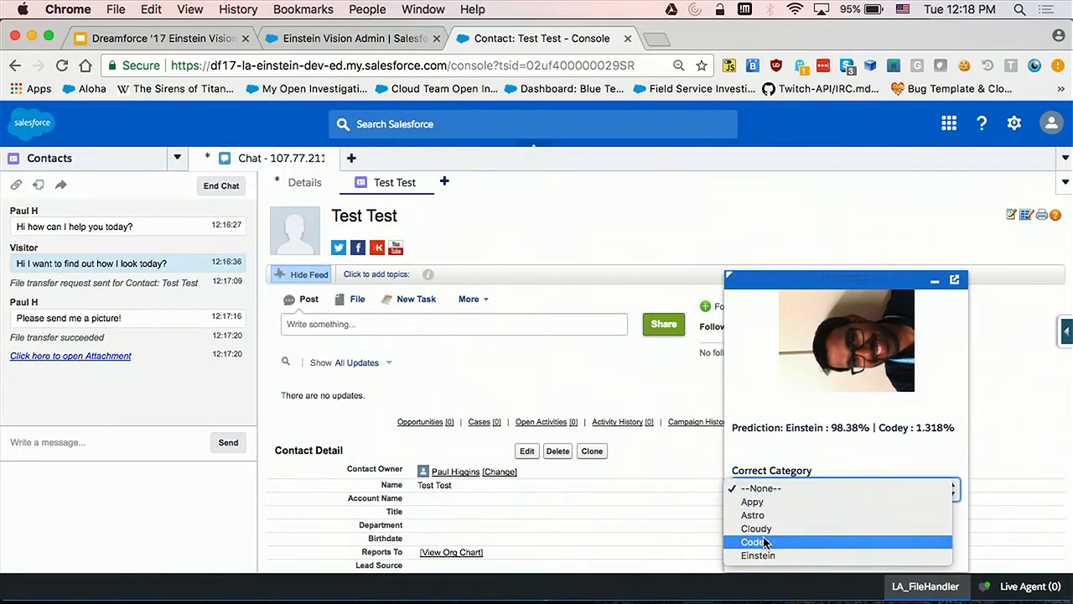
{"action": "left_click", "coordinate": [758, 555]}
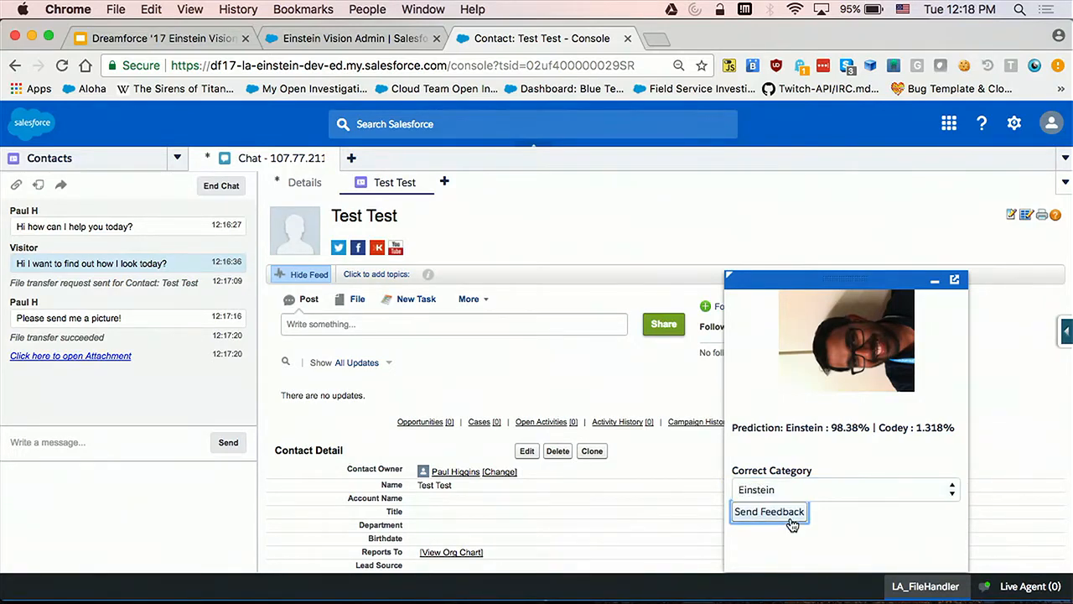
{"action": "left_click", "coordinate": [769, 511]}
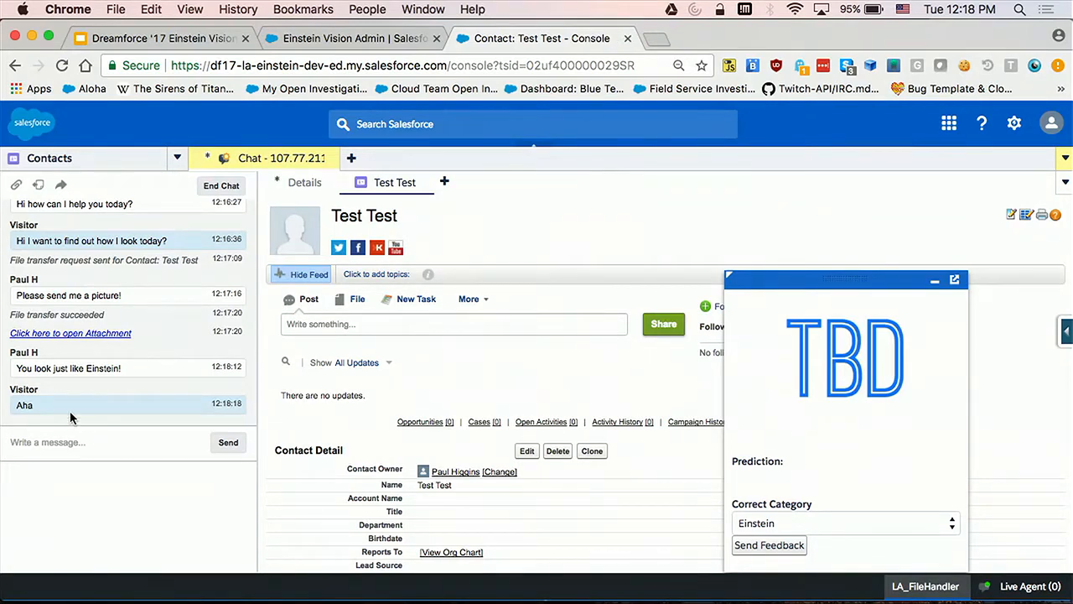
{"action": "left_click", "coordinate": [221, 185]}
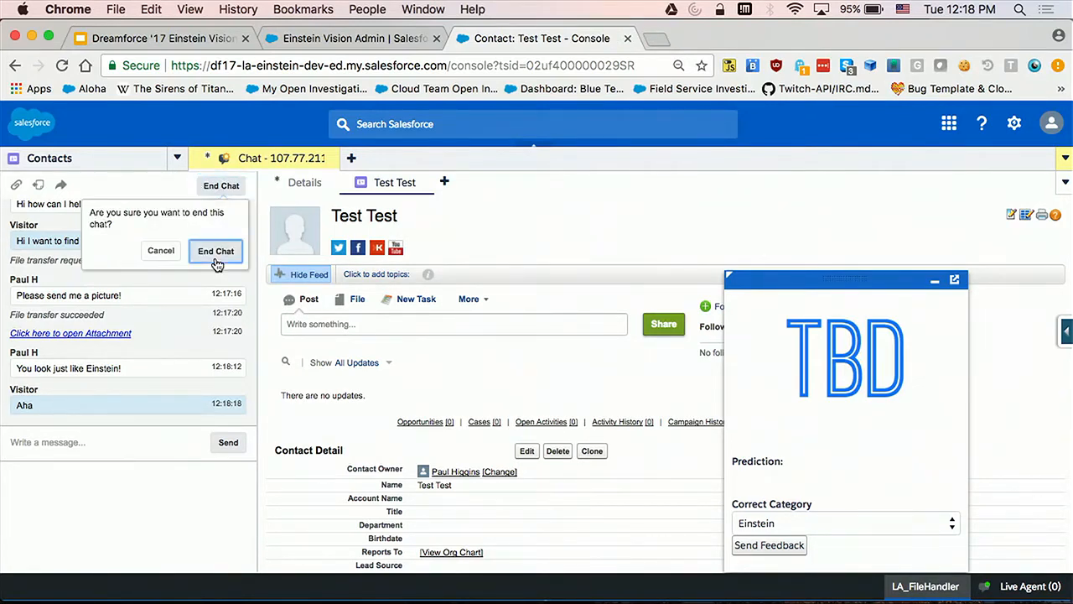
- Confirm ending the chat in the End Chat popup
{"action": "left_click", "coordinate": [215, 251]}
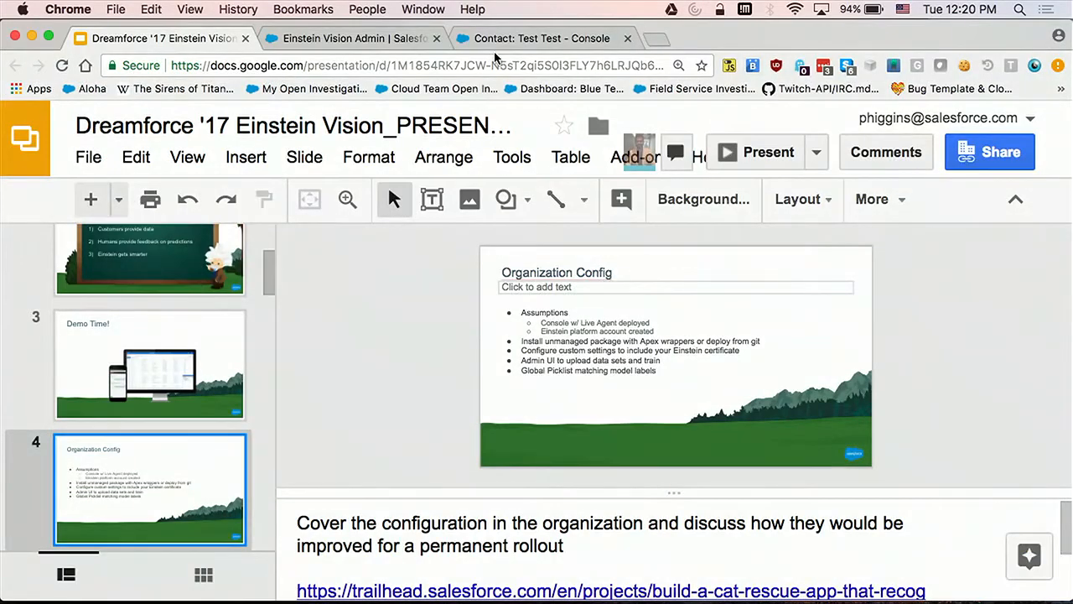
- In Einstein Vision Admin, refresh the datasets, retrain Mascots, and dismiss the success toast
{"action": "left_click", "coordinate": [352, 37]}
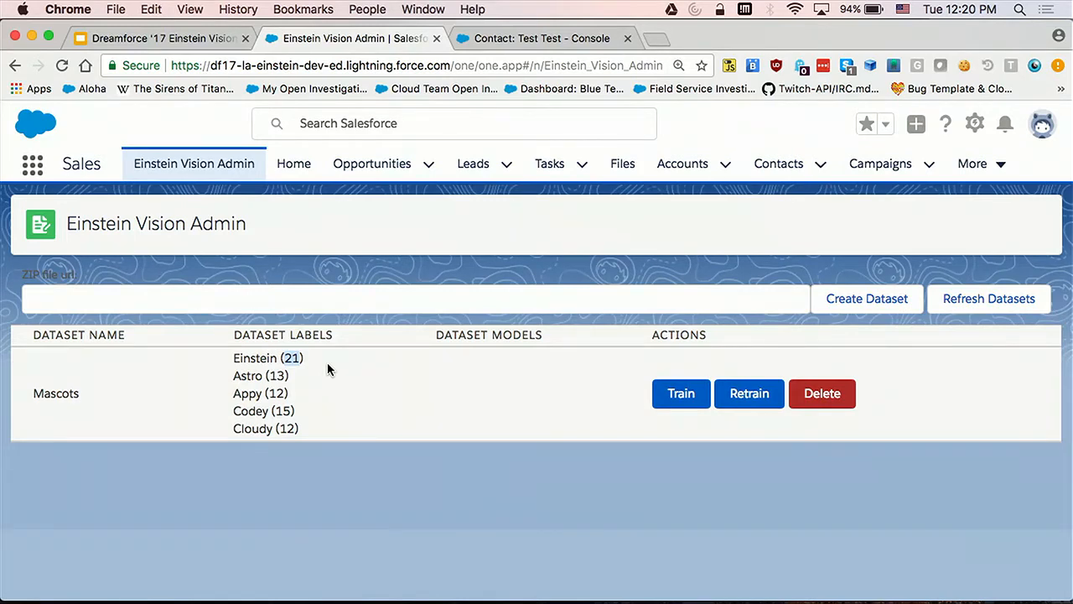
{"action": "left_click", "coordinate": [989, 298]}
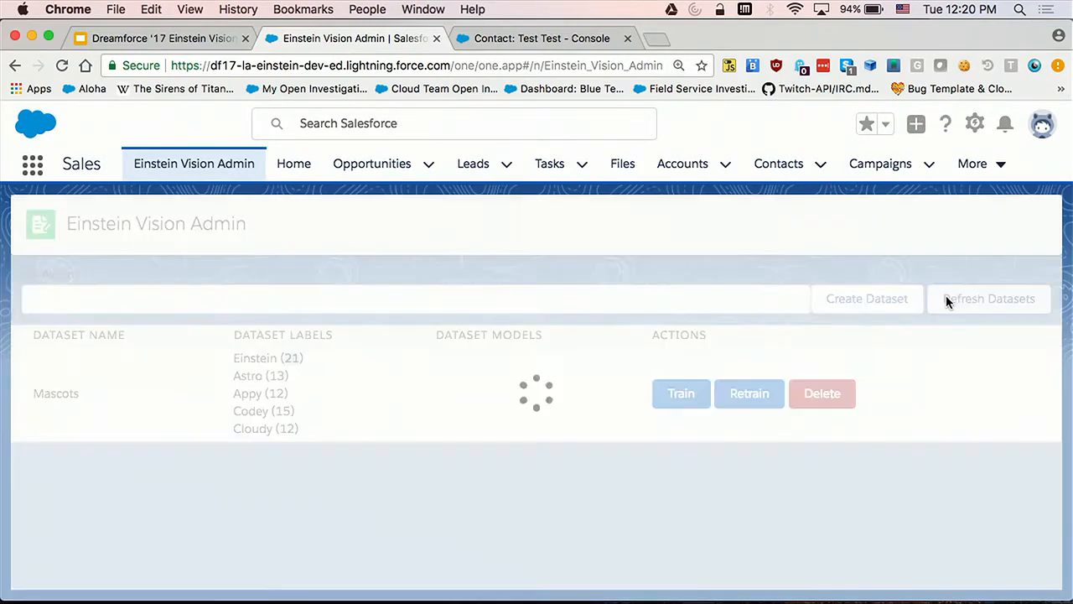
{"action": "left_click", "coordinate": [989, 299]}
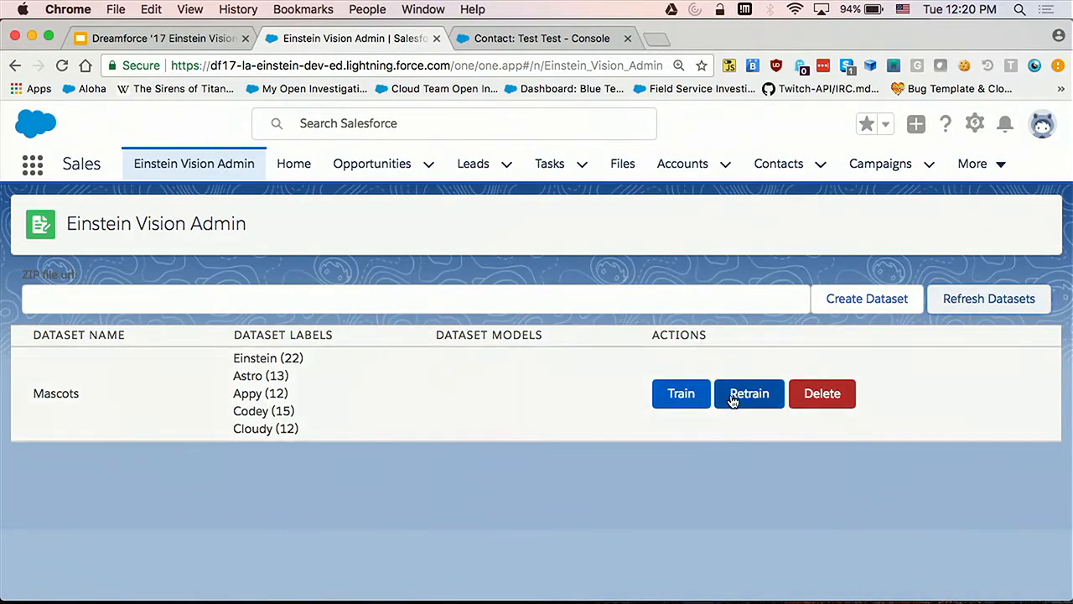
{"action": "left_click", "coordinate": [748, 393]}
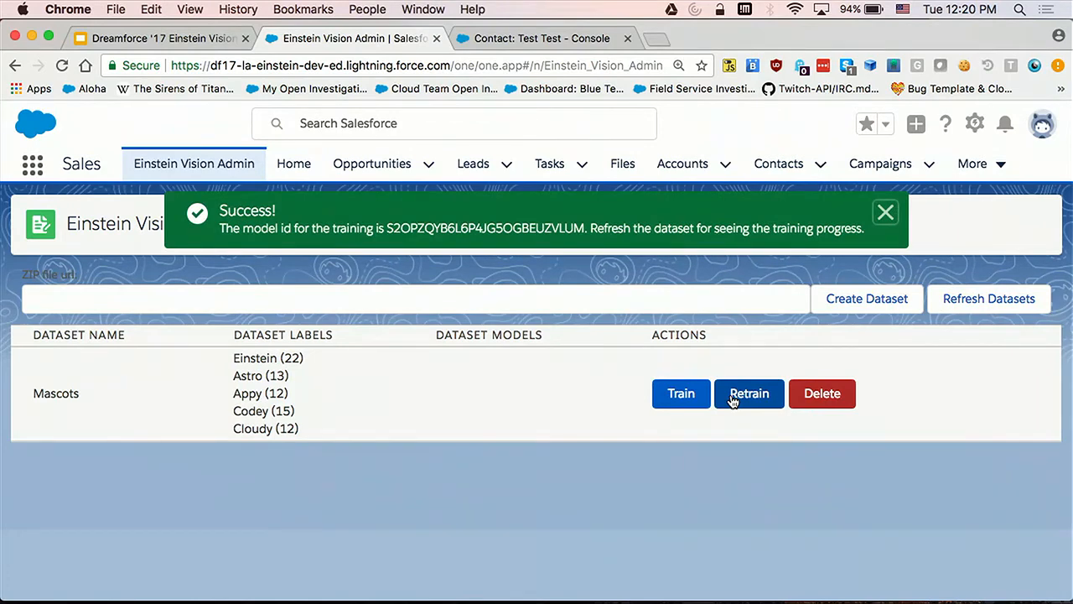
{"action": "left_click", "coordinate": [884, 212]}
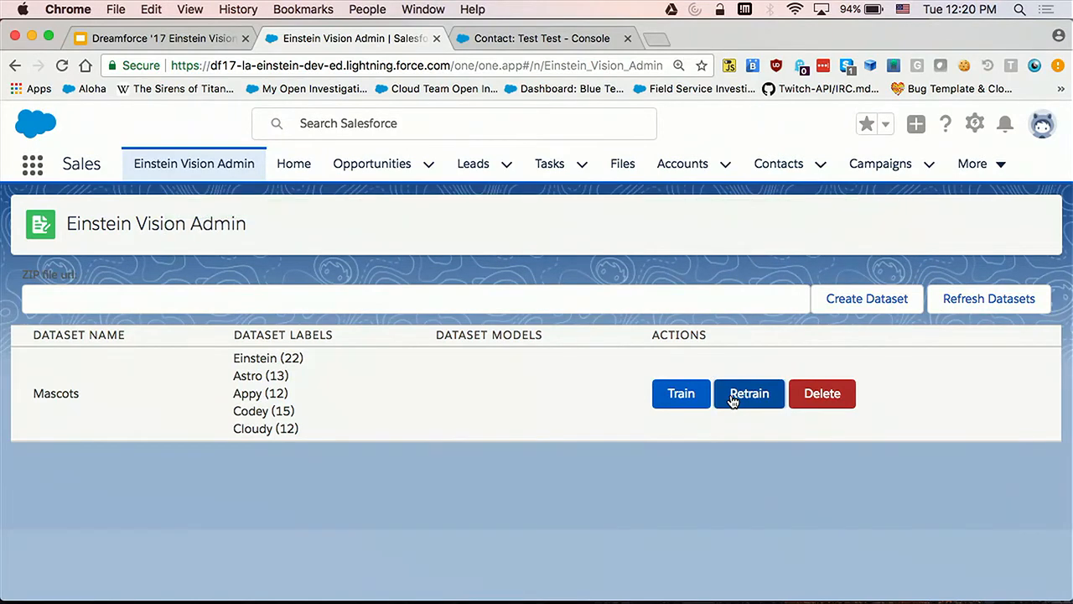
{"action": "left_click", "coordinate": [157, 38]}
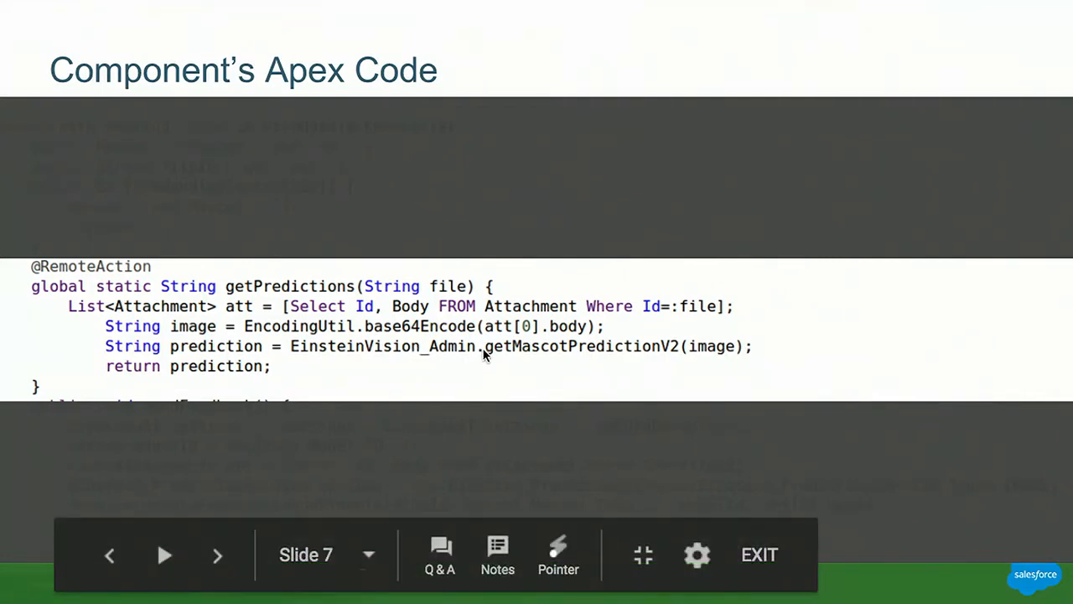
{"action": "mouse_move", "coordinate": [545, 353]}
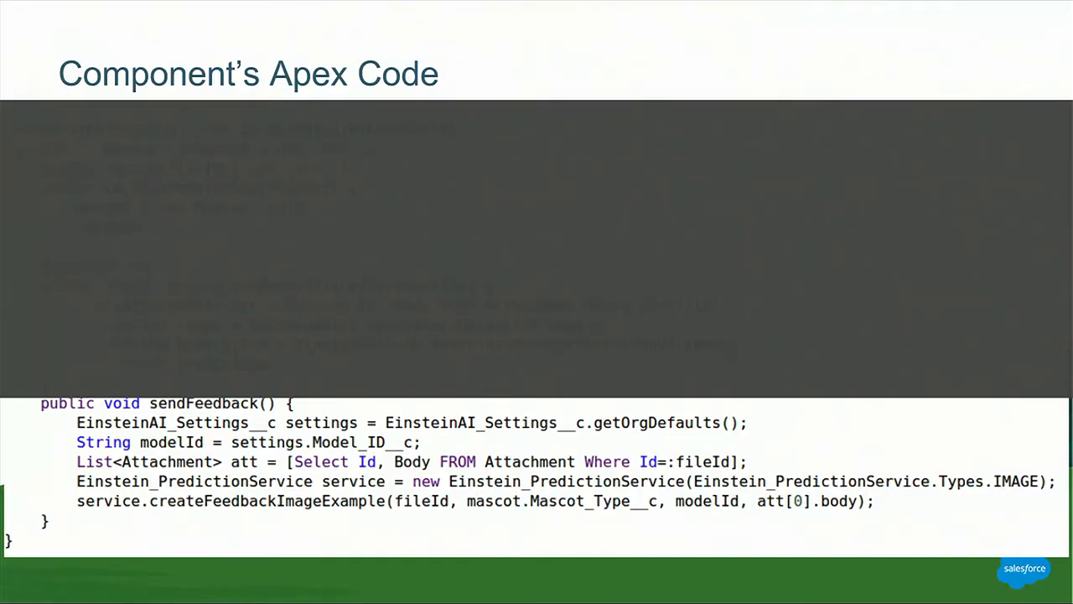
- Advance from the sendFeedback code slide to the 'Apex to create feedback' slide
{"action": "key", "text": "Right"}
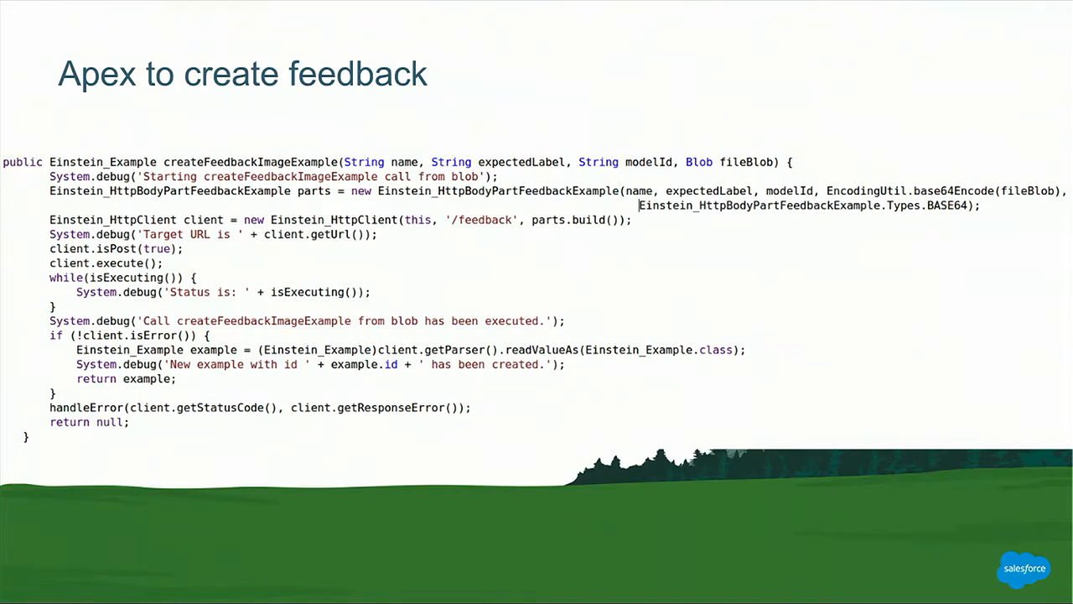
- Move past the 'Apex to create feedback' slide and close the ended chat tab
{"action": "key", "text": "right"}
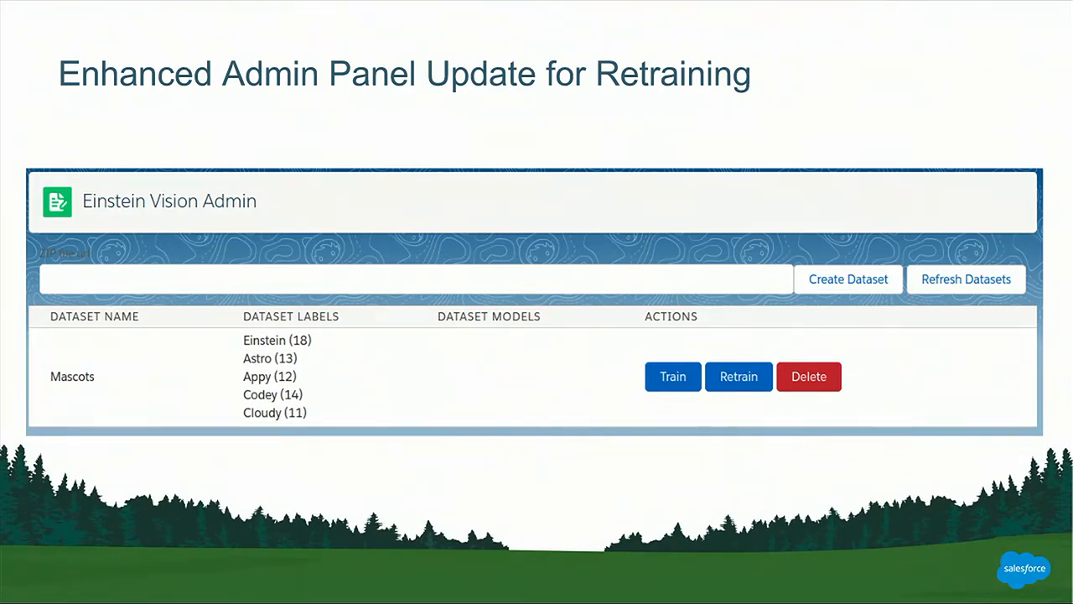
{"action": "left_click", "coordinate": [738, 375]}
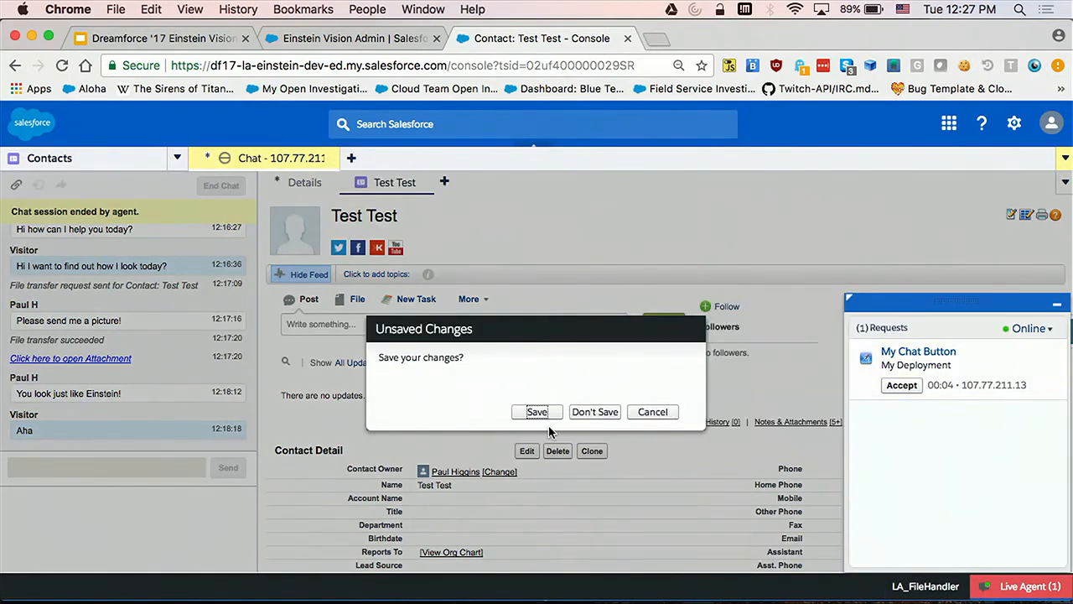
- Close the finished chat, accept the new request, and greet with 'HI how can I Help you?'
{"action": "left_click", "coordinate": [594, 412]}
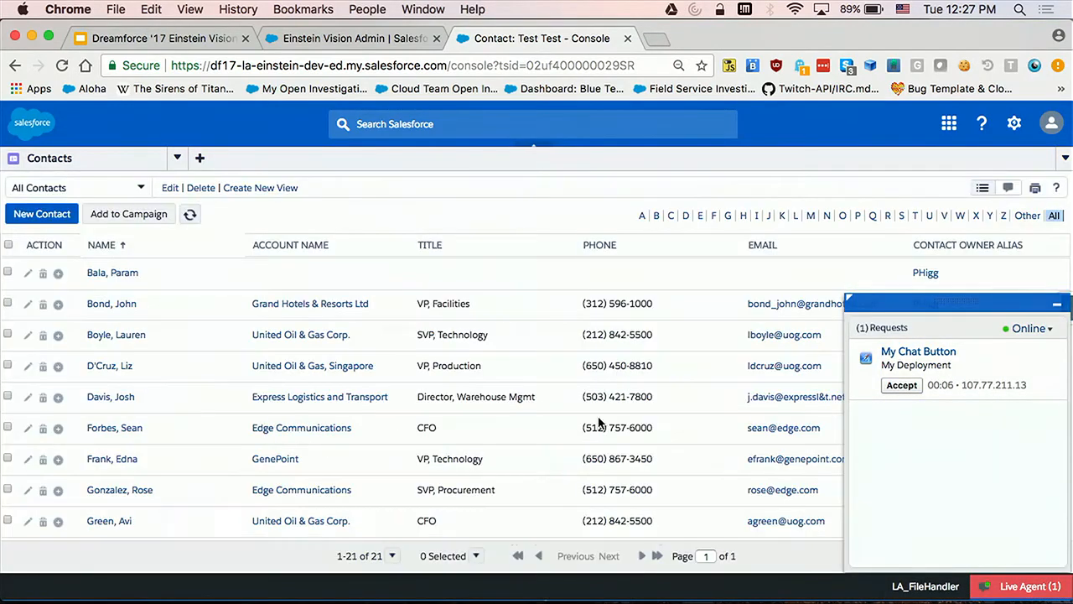
{"action": "left_click", "coordinate": [901, 385]}
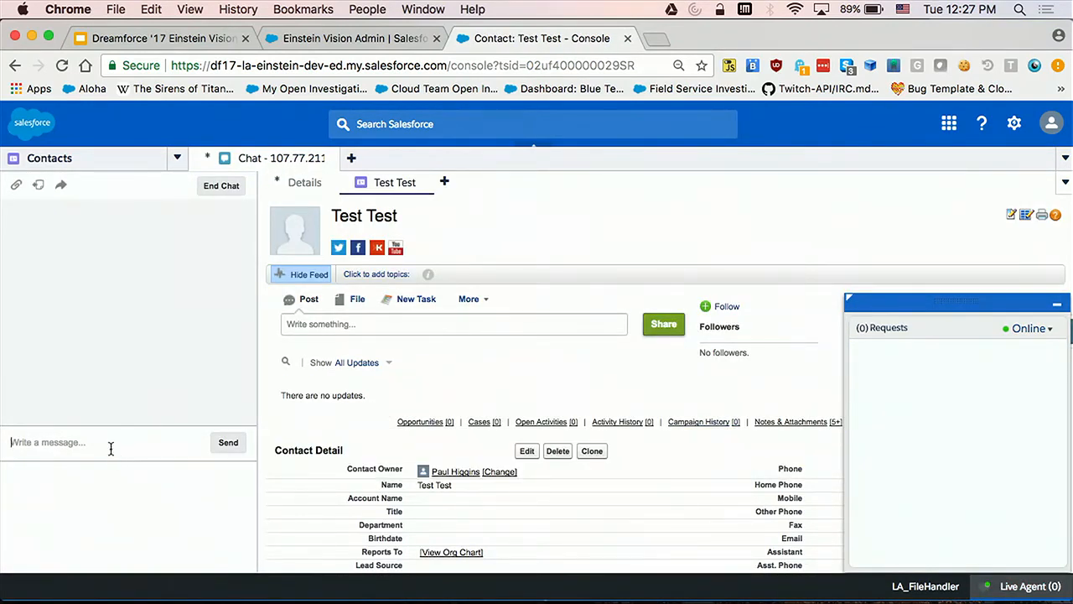
{"action": "type", "text": "HI how can I Help you?"}
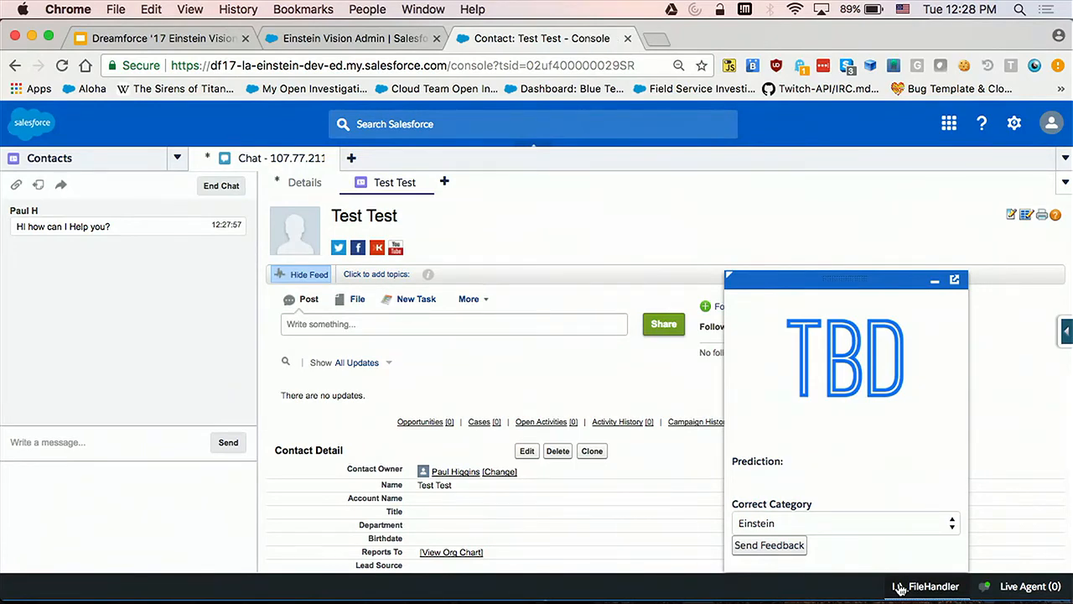
{"action": "mouse_move", "coordinate": [875, 551]}
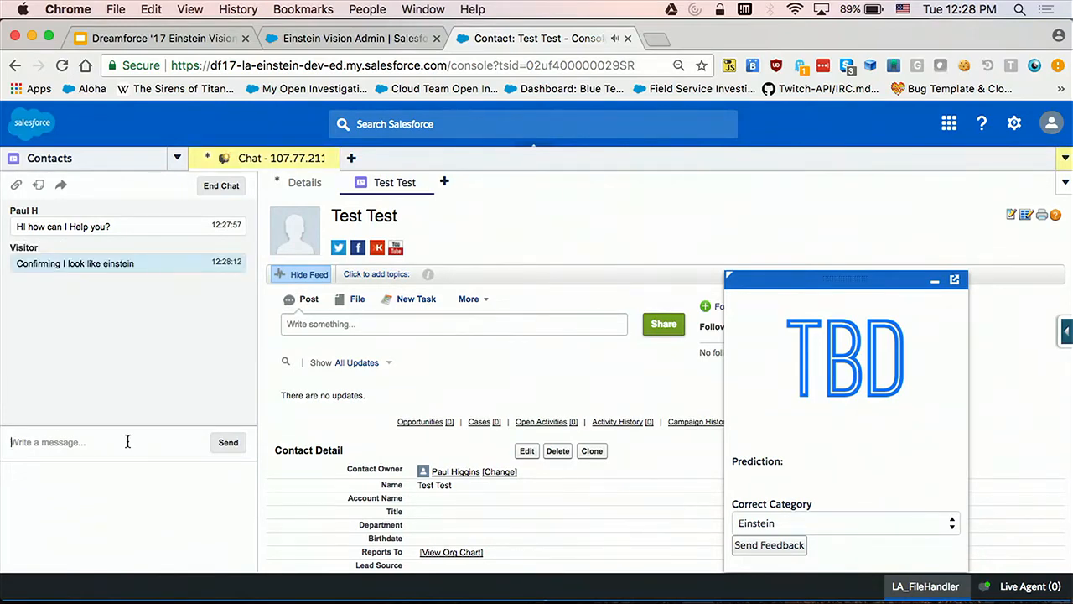
{"action": "type", "text": "Let'ss"}
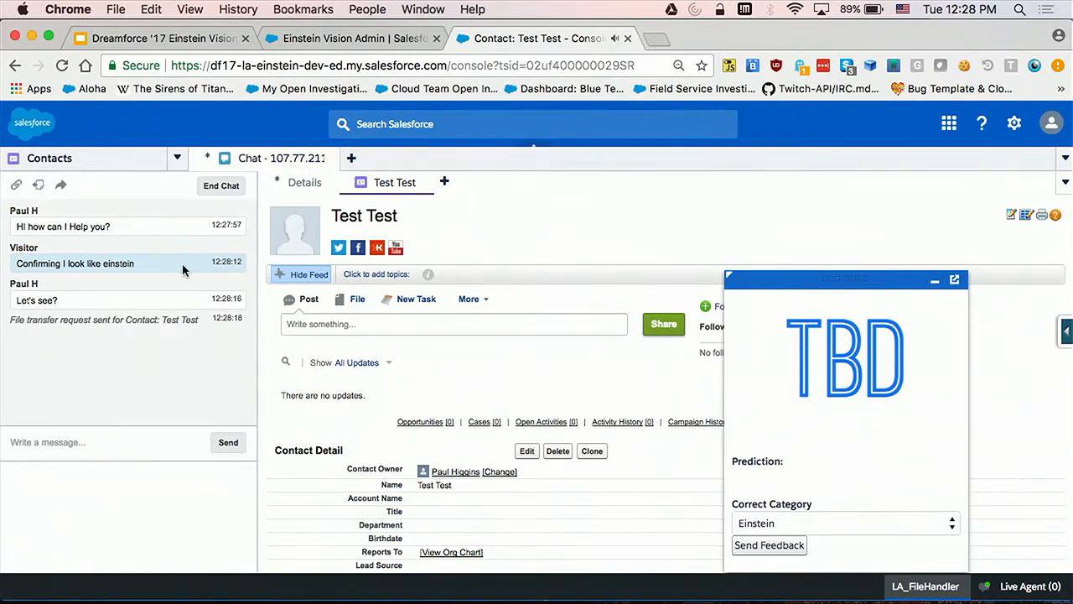
- Start a file transfer request so the visitor can send their photo
{"action": "left_click", "coordinate": [38, 184]}
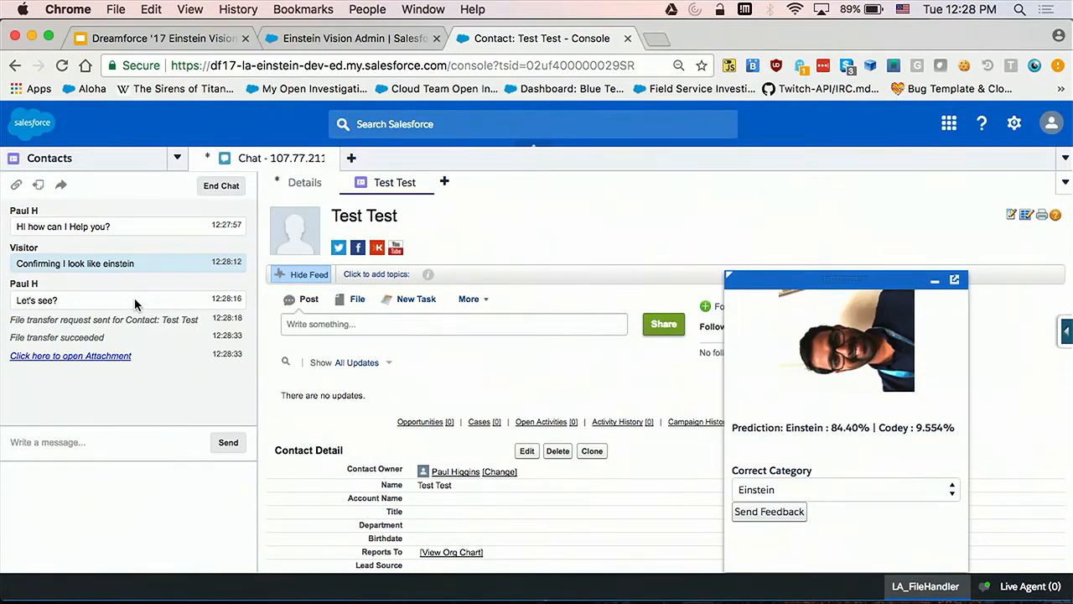
{"action": "mouse_move", "coordinate": [327, 6]}
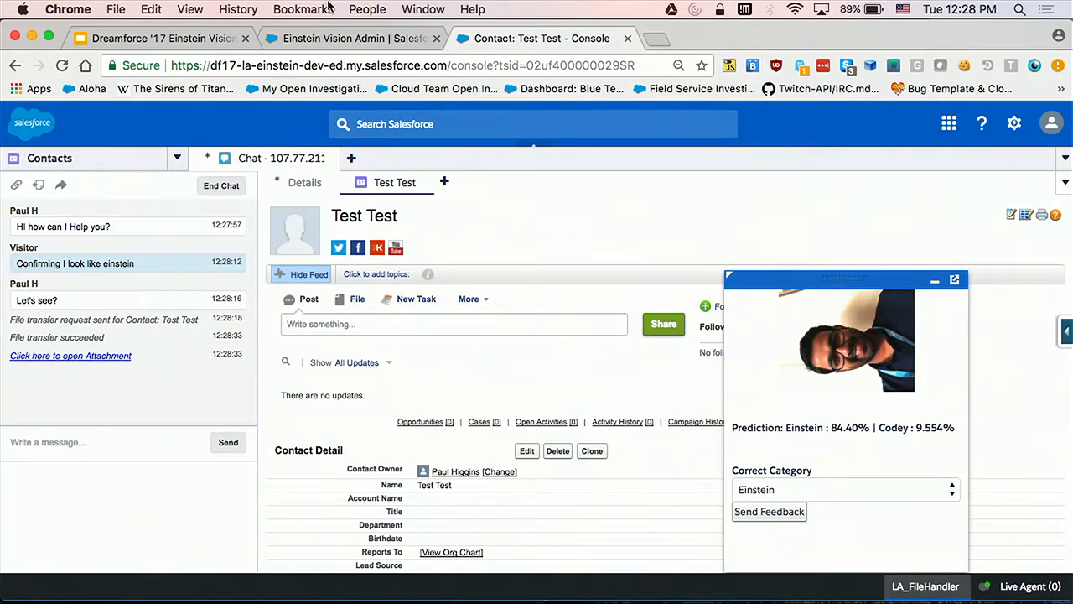
- Check the Mascots label counts, then send Einstein as the photo's category feedback
{"action": "left_click", "coordinate": [348, 38]}
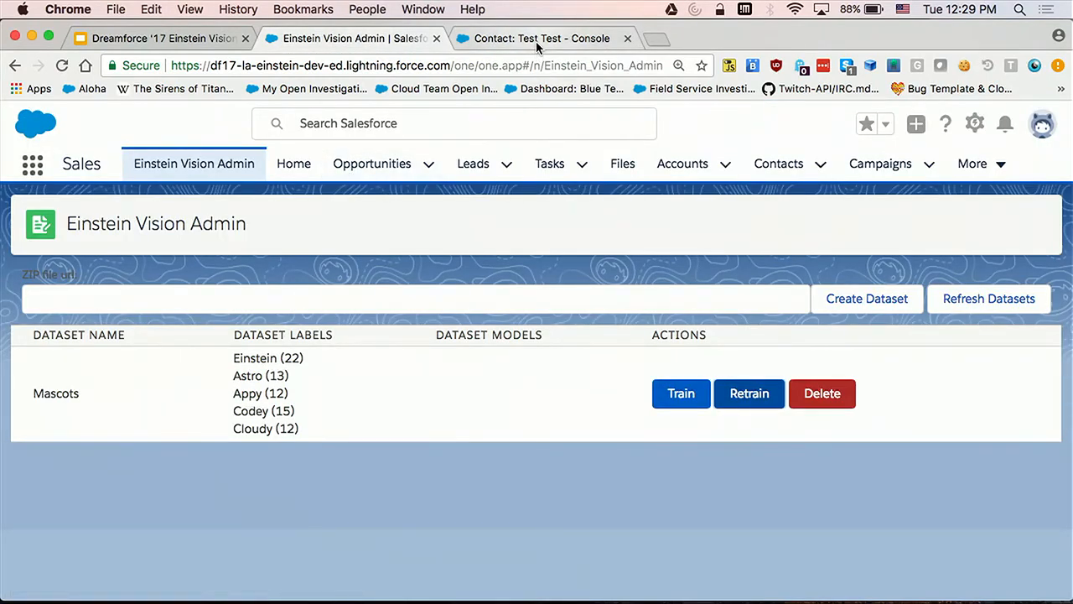
{"action": "left_click", "coordinate": [541, 39]}
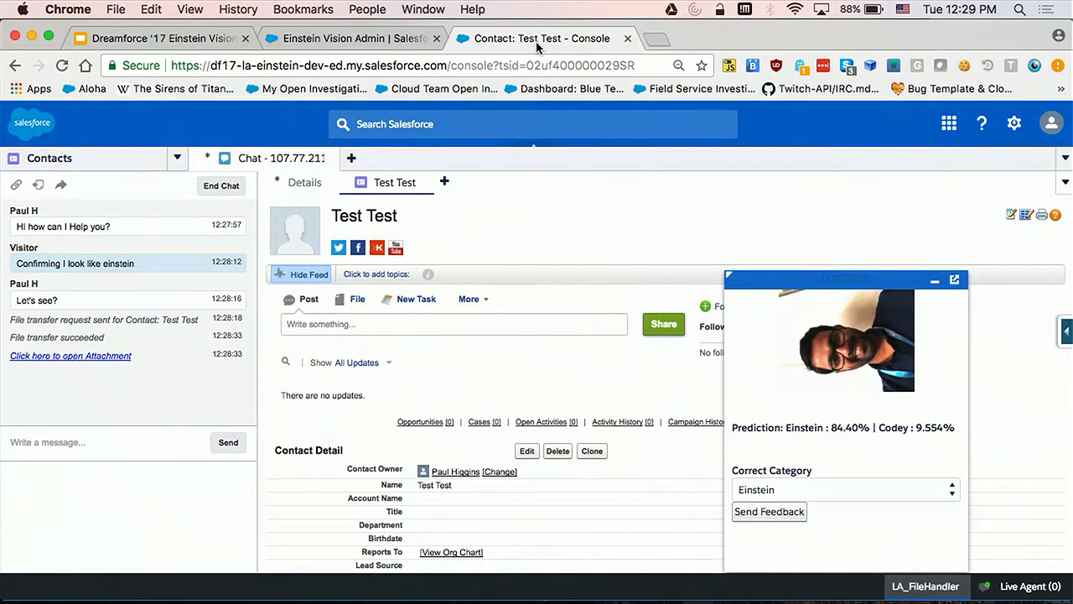
{"action": "mouse_move", "coordinate": [982, 211]}
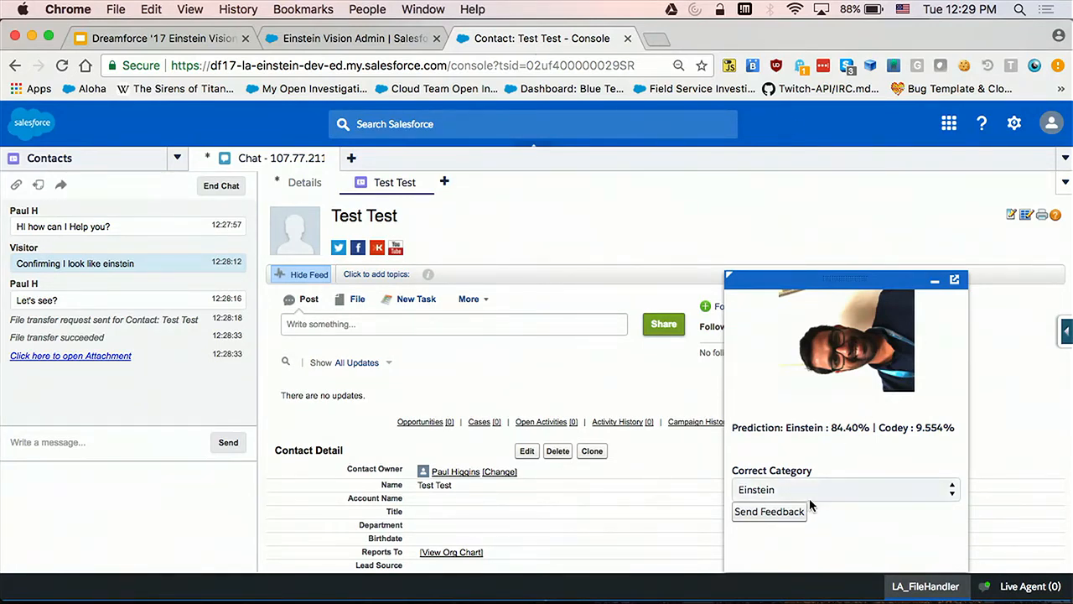
{"action": "left_click", "coordinate": [843, 489]}
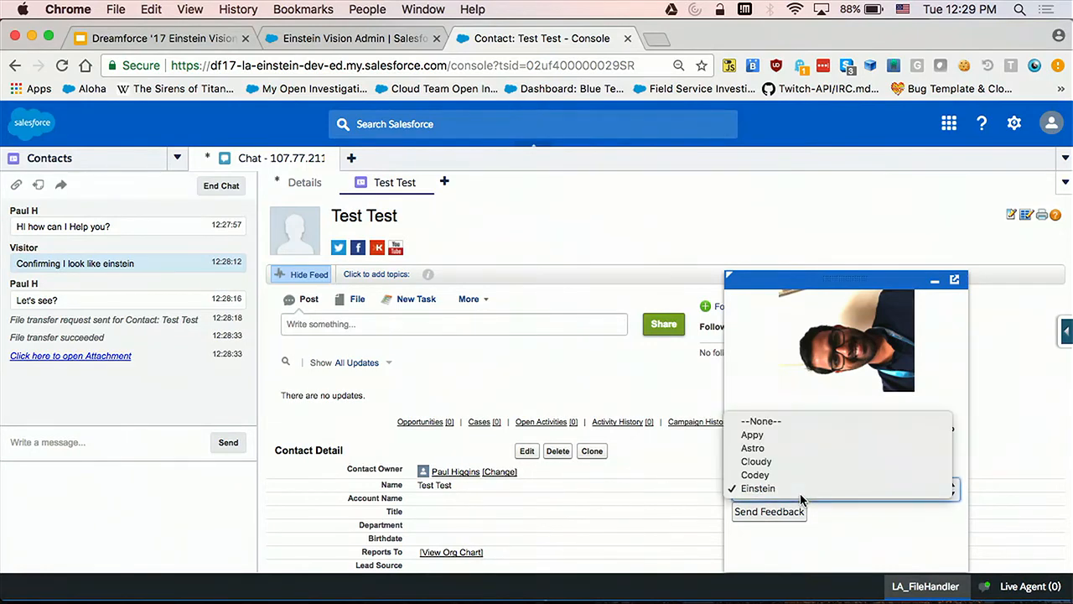
{"action": "left_click", "coordinate": [758, 488]}
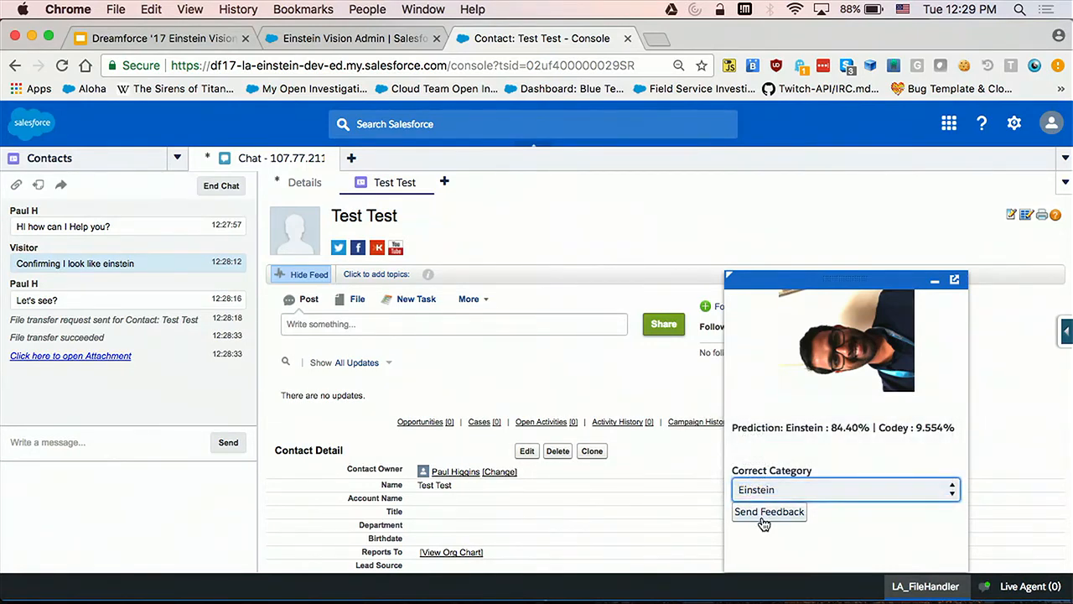
{"action": "left_click", "coordinate": [769, 511]}
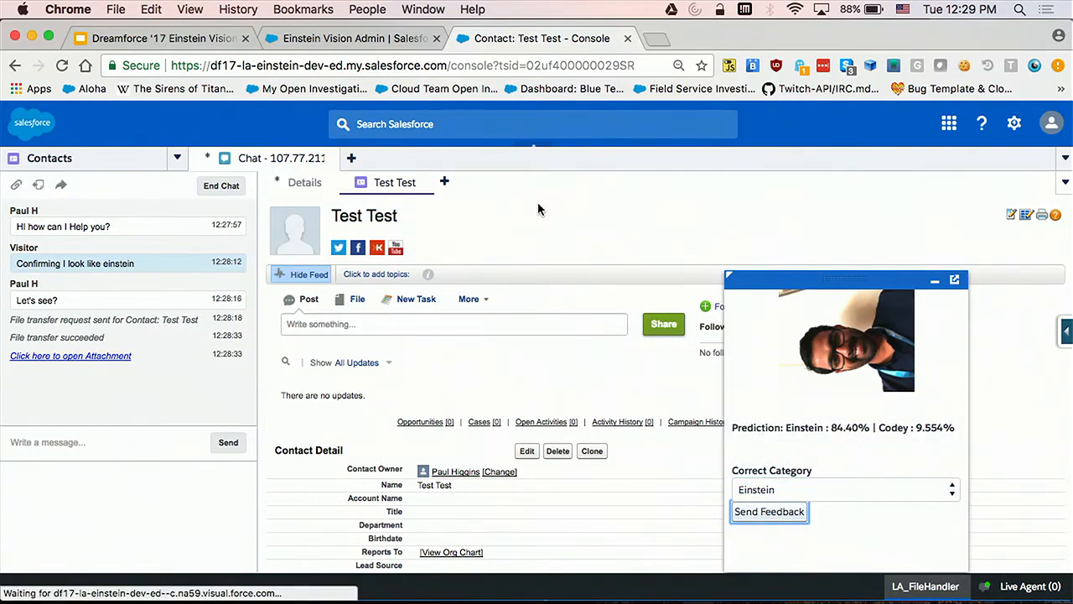
{"action": "left_click", "coordinate": [352, 38]}
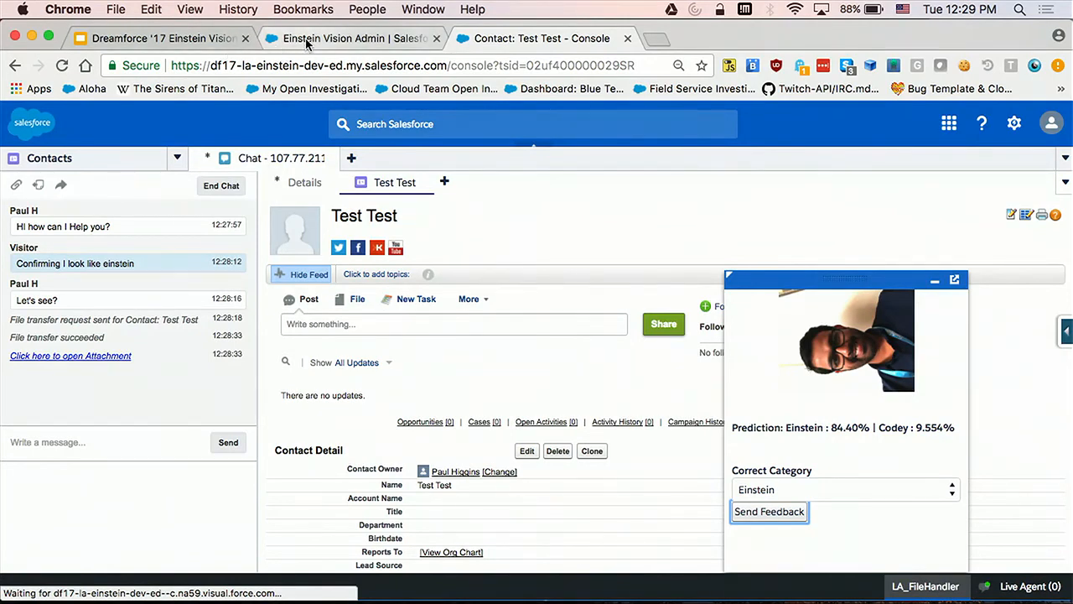
- Retrain the Mascots dataset model in Einstein Vision Admin, then return to Google Slides
{"action": "left_click", "coordinate": [351, 38]}
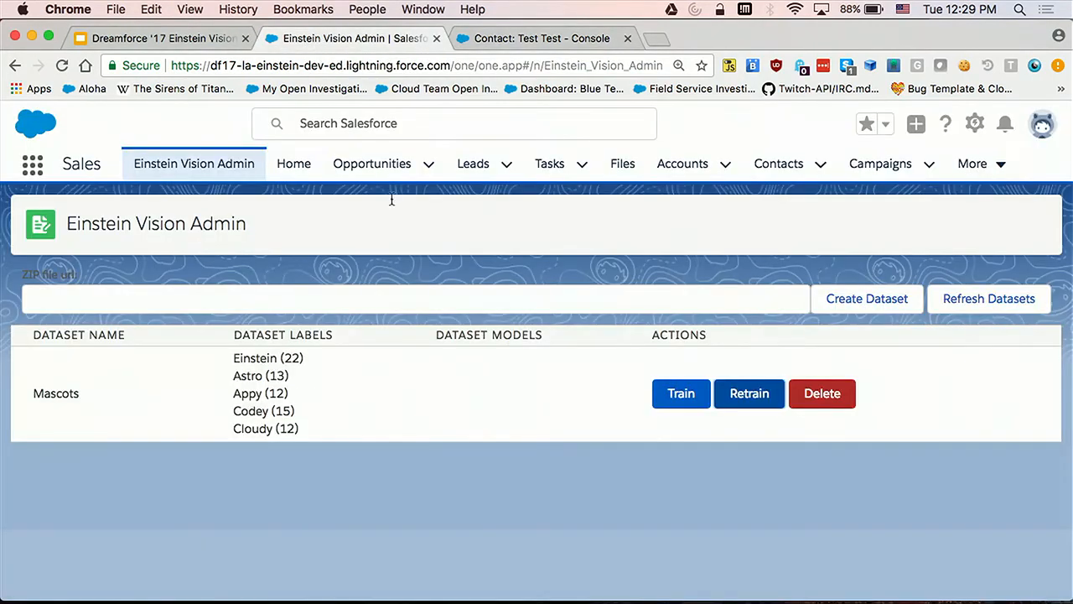
{"action": "left_click", "coordinate": [748, 393]}
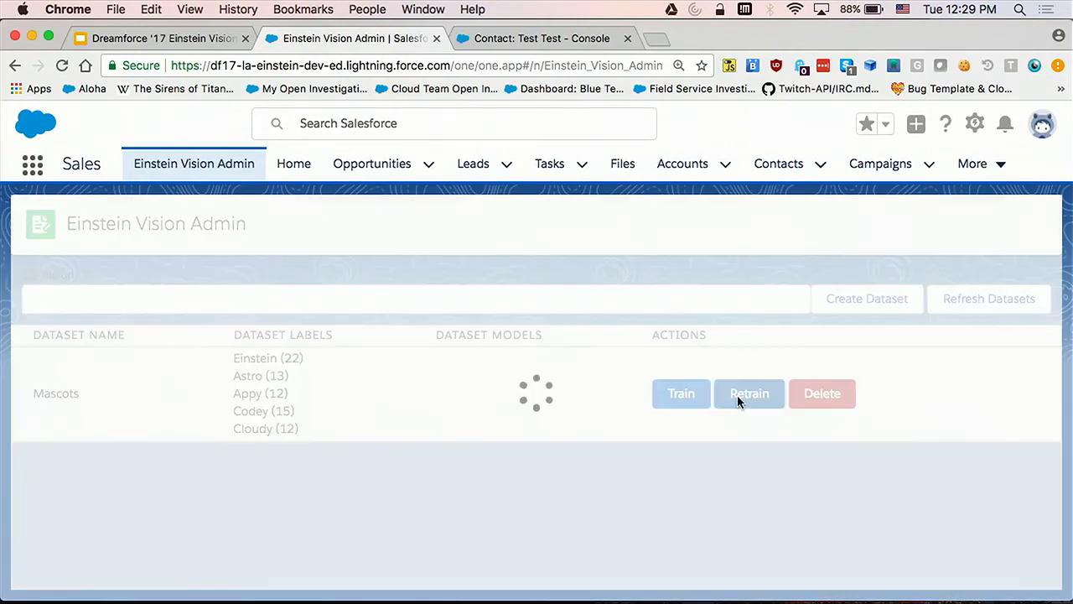
{"action": "left_click", "coordinate": [748, 393]}
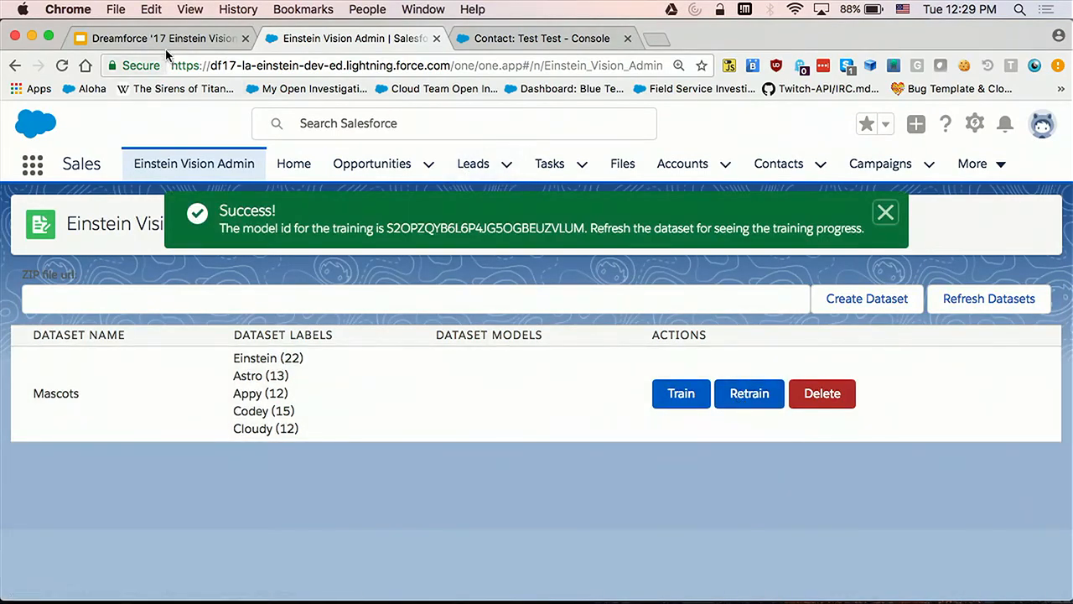
{"action": "left_click", "coordinate": [159, 38]}
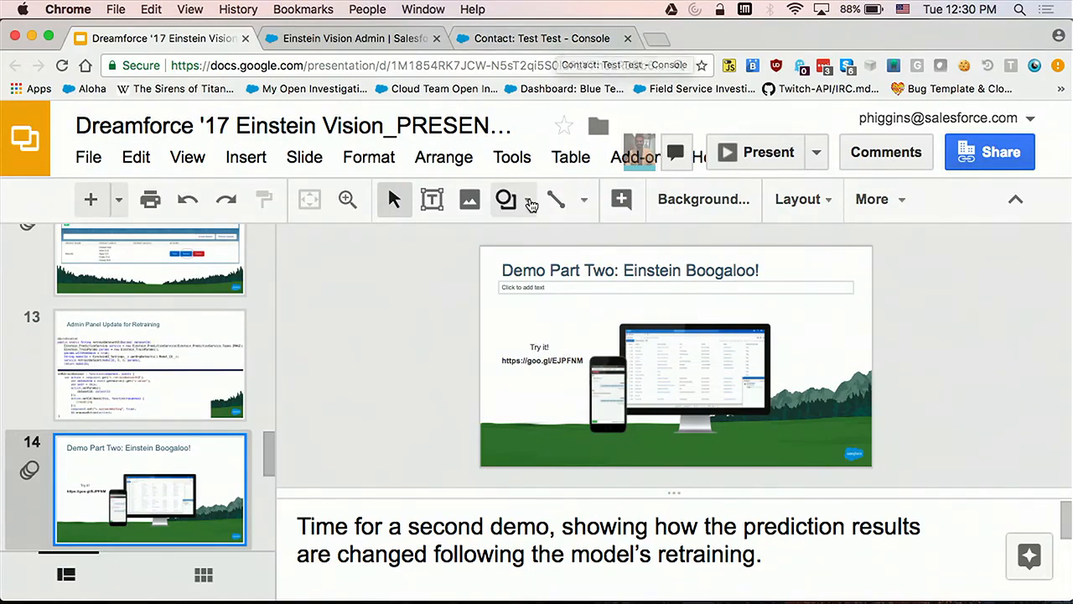
- Glance at the chat console, then present slide 14, 'Demo Part Two: Einstein Boogaloo!', full screen
{"action": "left_click", "coordinate": [758, 152]}
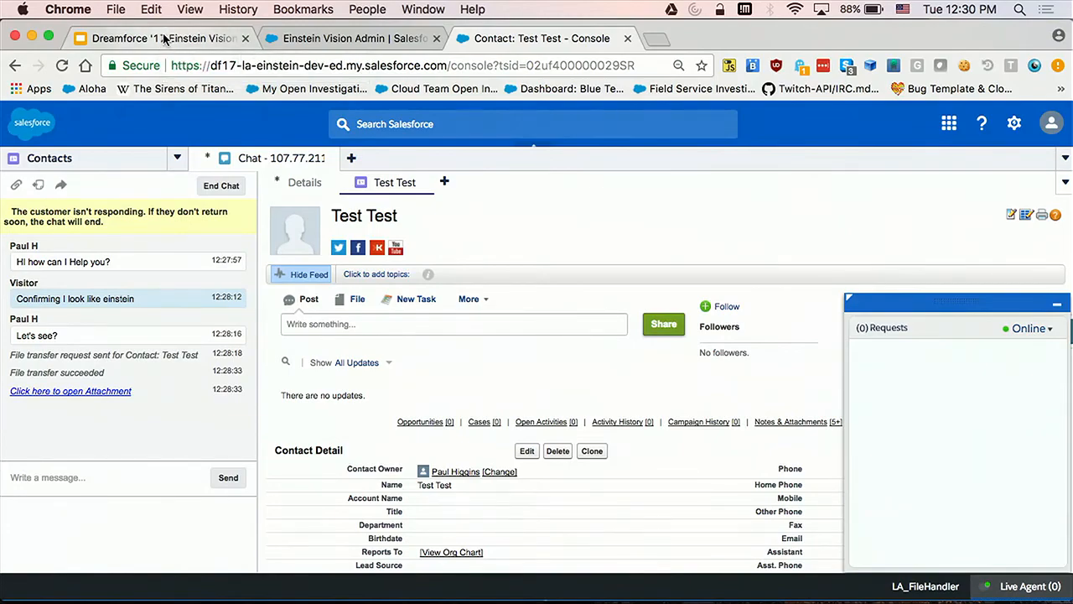
{"action": "left_click", "coordinate": [151, 37]}
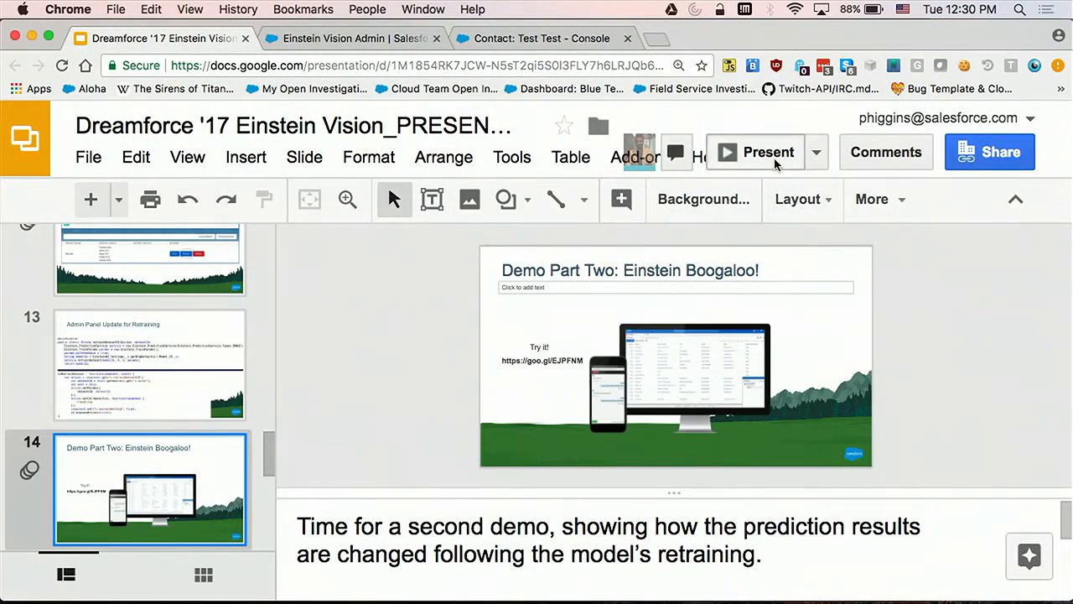
{"action": "left_click", "coordinate": [765, 152]}
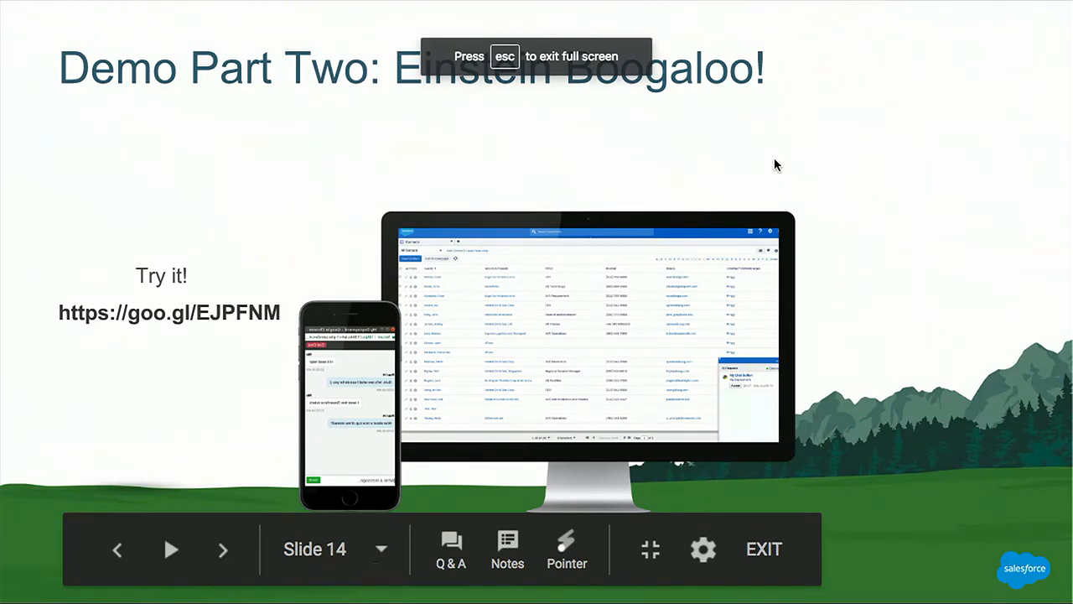
- Advance the slideshow and end presenting on slide 15, Resources
{"action": "left_click", "coordinate": [222, 550]}
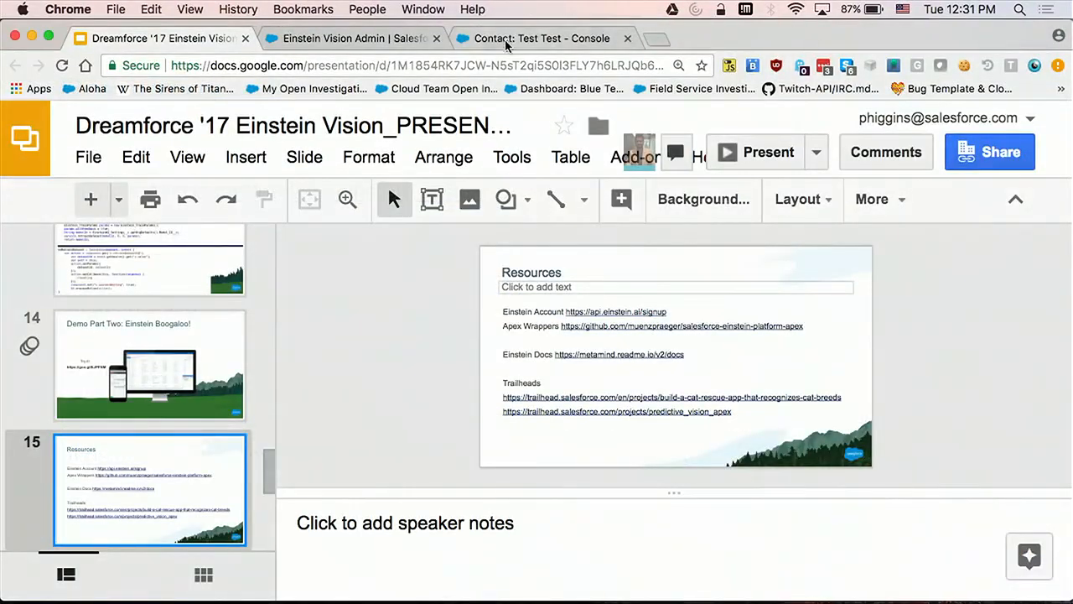
- Greet the new visitor asking who they look like, and request a photo for Test Test
{"action": "left_click", "coordinate": [541, 38]}
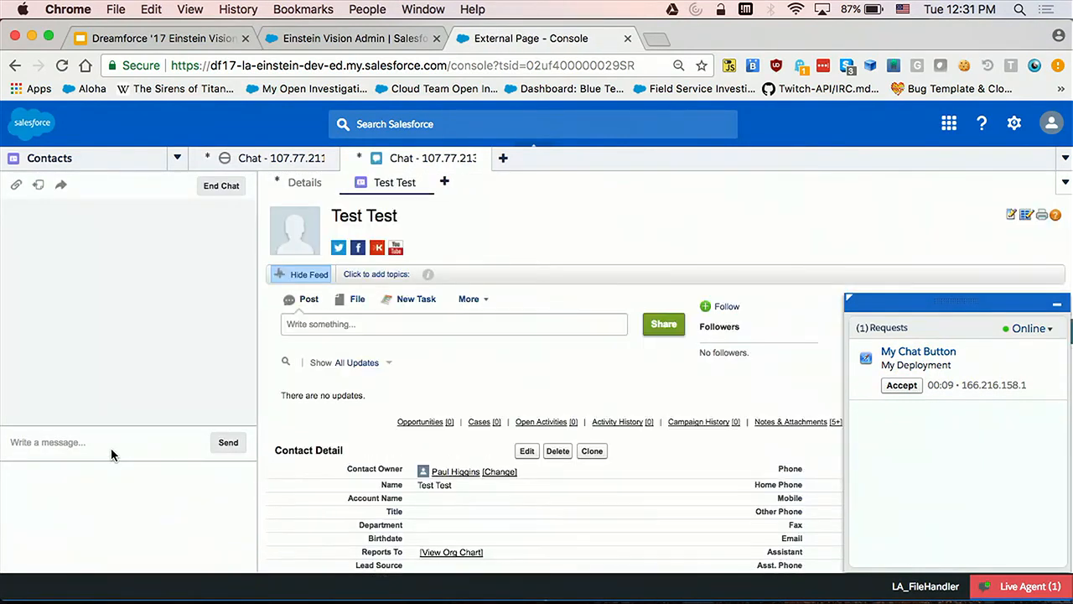
{"action": "type", "text": "Hi! Who dy"}
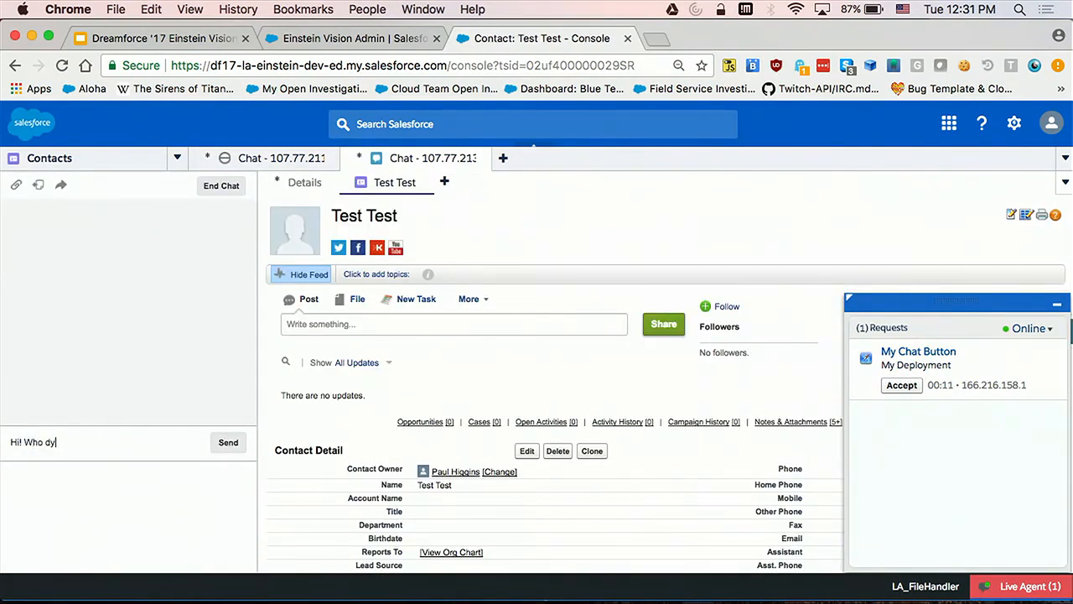
{"action": "key", "text": "backspace"}
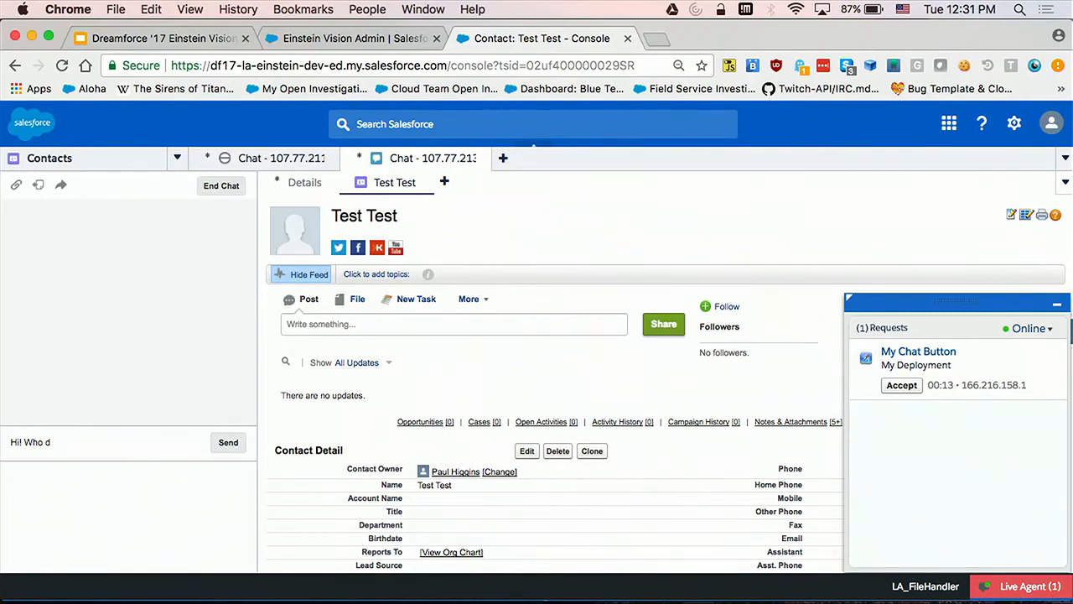
{"action": "type", "text": "o you lo"}
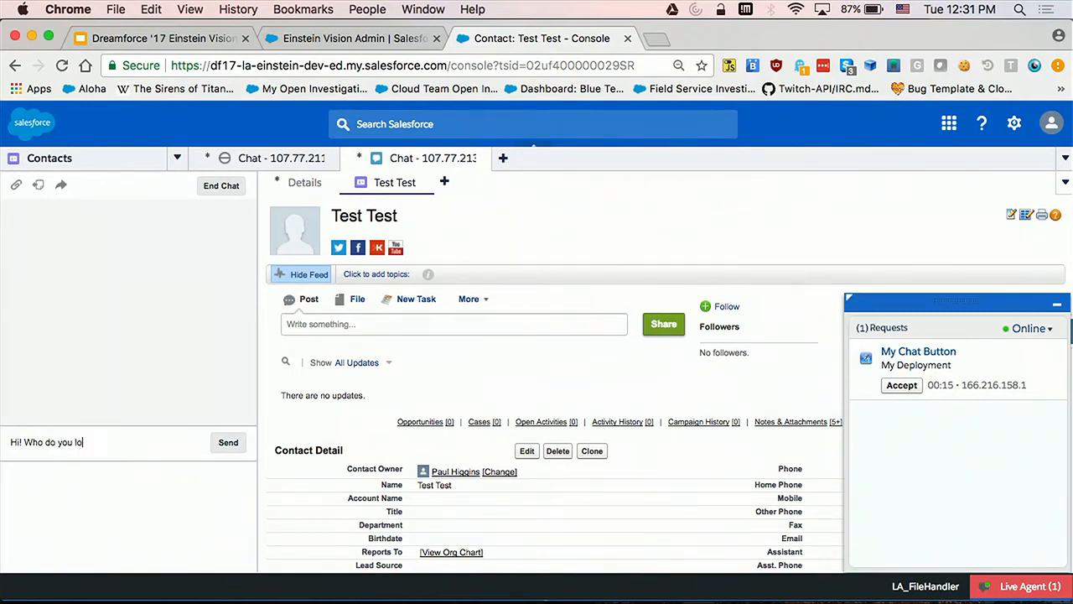
{"action": "left_click", "coordinate": [228, 441]}
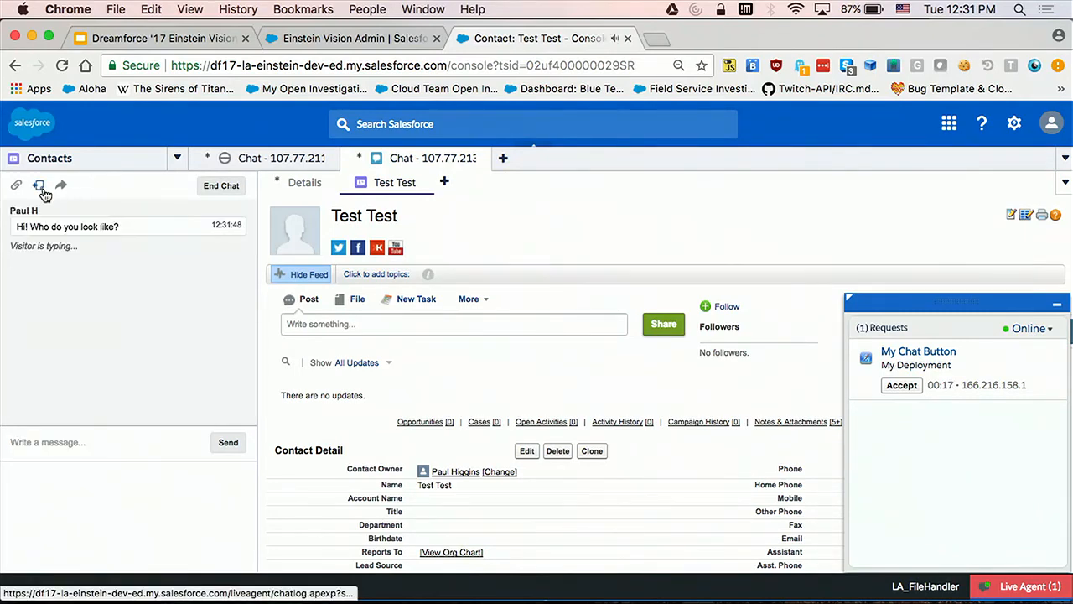
{"action": "left_click", "coordinate": [38, 186]}
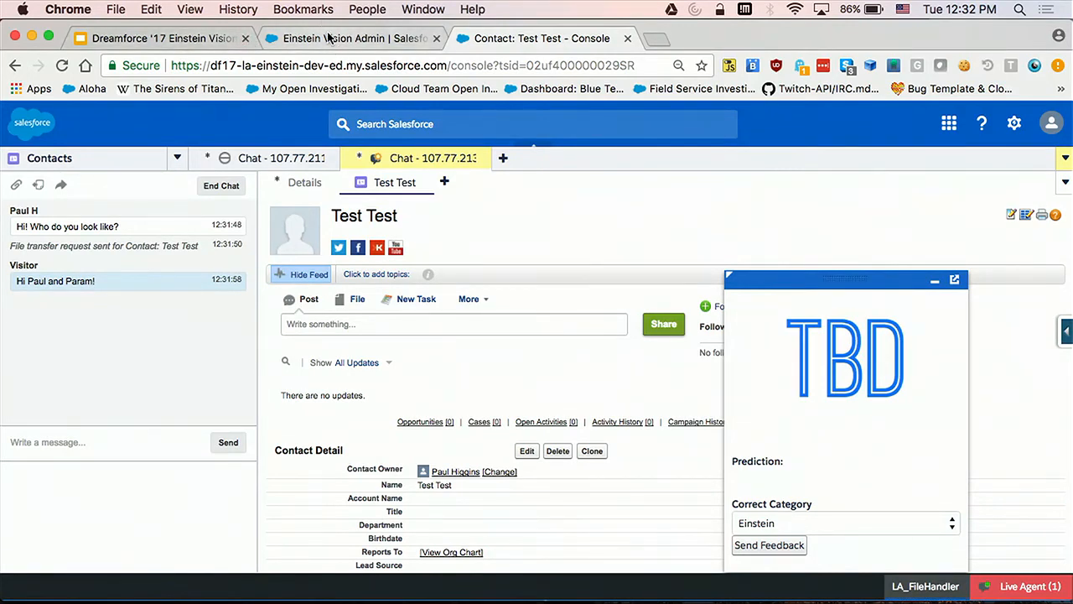
{"action": "left_click", "coordinate": [350, 38]}
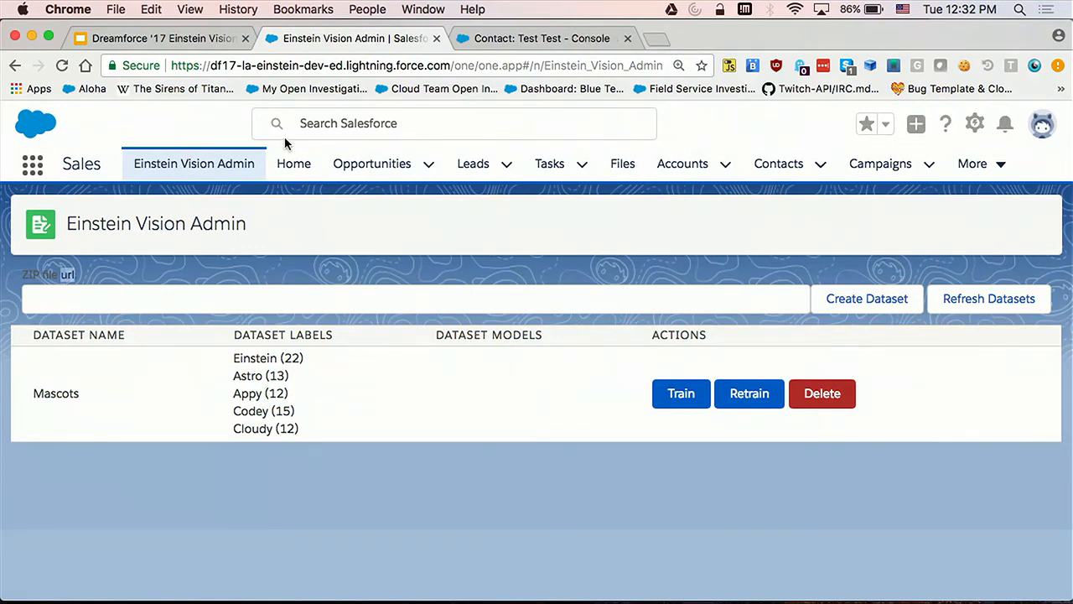
{"action": "left_click", "coordinate": [540, 38]}
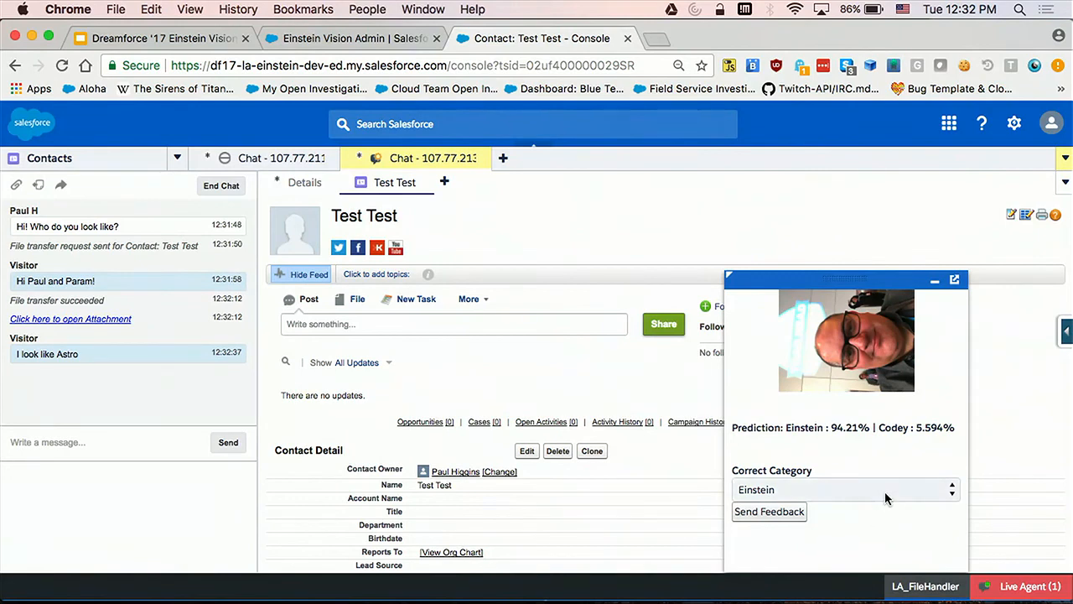
- Send Astro as the correct category, reply 'You do! Kind of.', and end the chat
{"action": "left_click", "coordinate": [845, 490]}
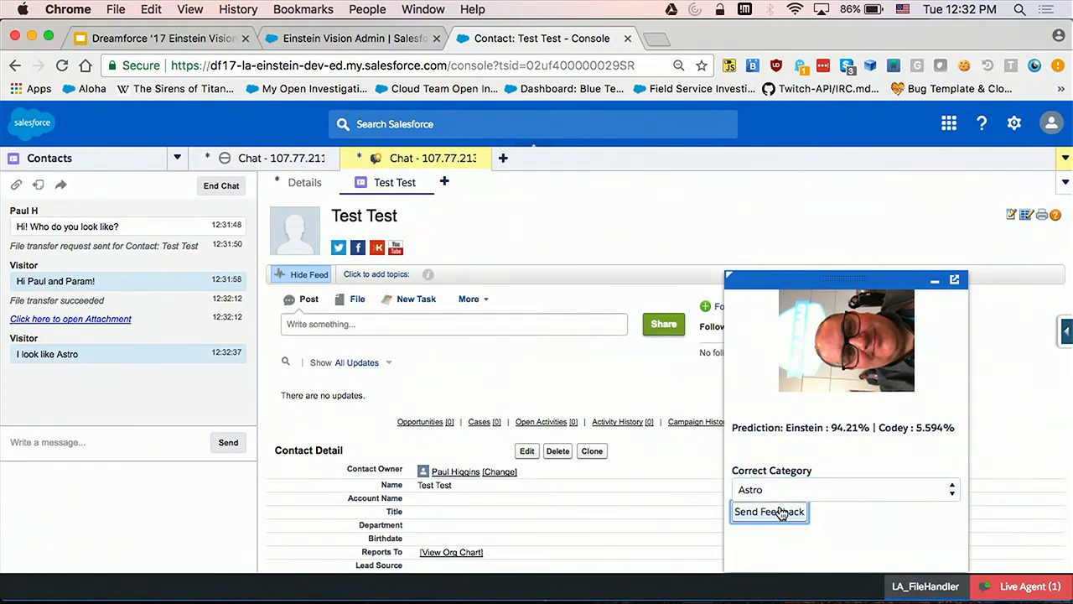
{"action": "left_click", "coordinate": [768, 511]}
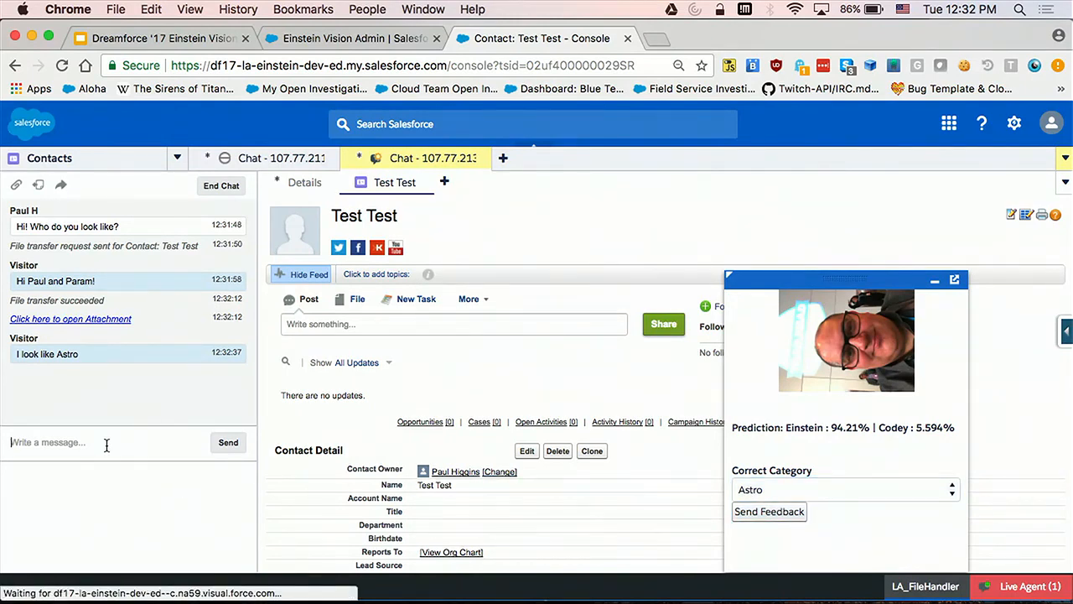
{"action": "type", "text": "You do! Kind of."}
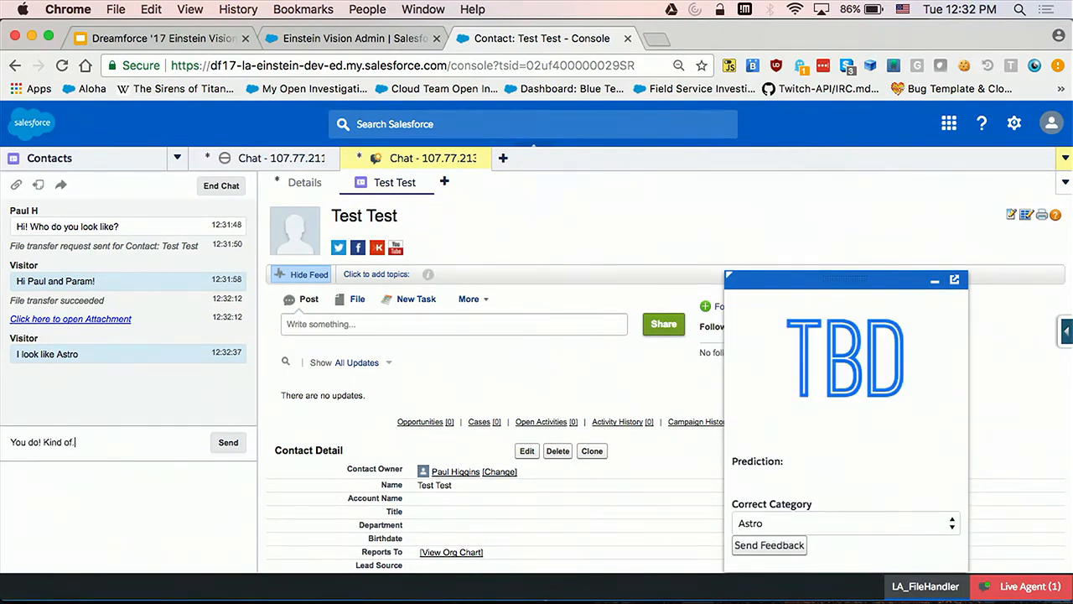
{"action": "left_click", "coordinate": [220, 186]}
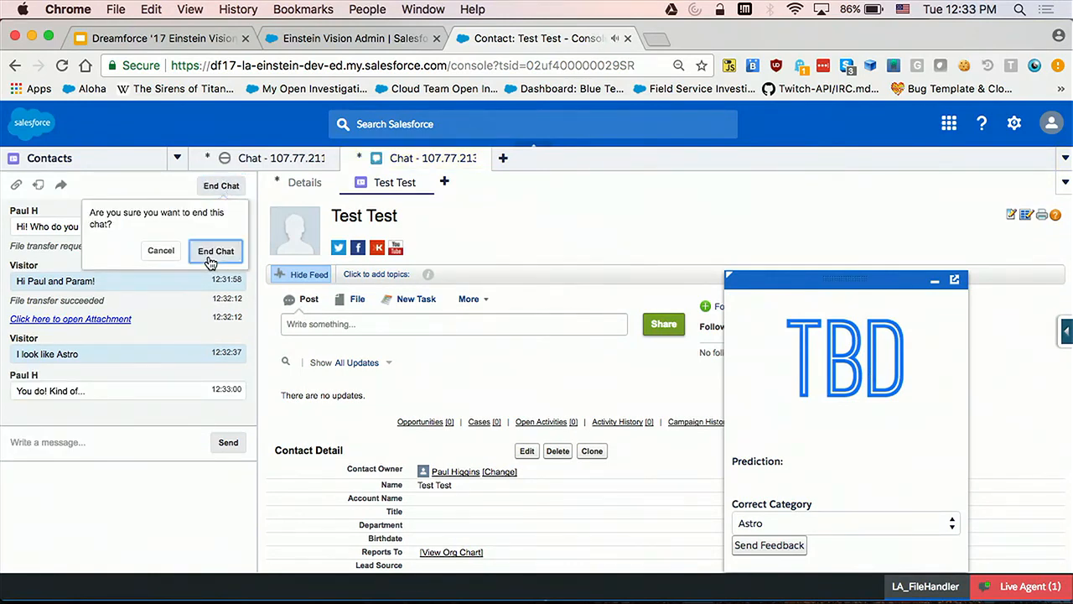
{"action": "left_click", "coordinate": [215, 250]}
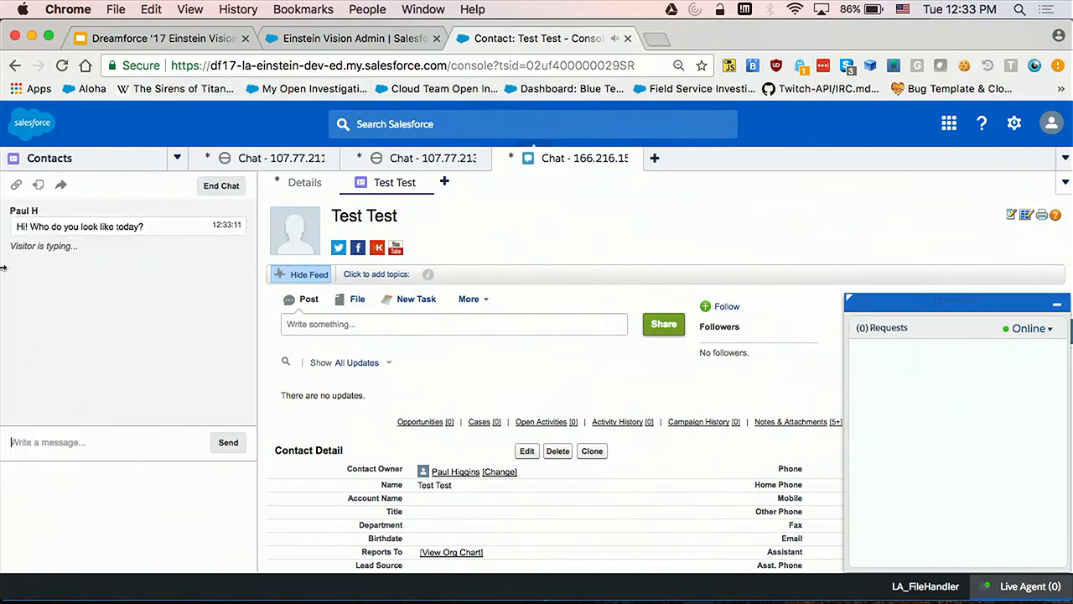
- Send the new visitor a file transfer request attached to contact Test Test
{"action": "left_click", "coordinate": [38, 184]}
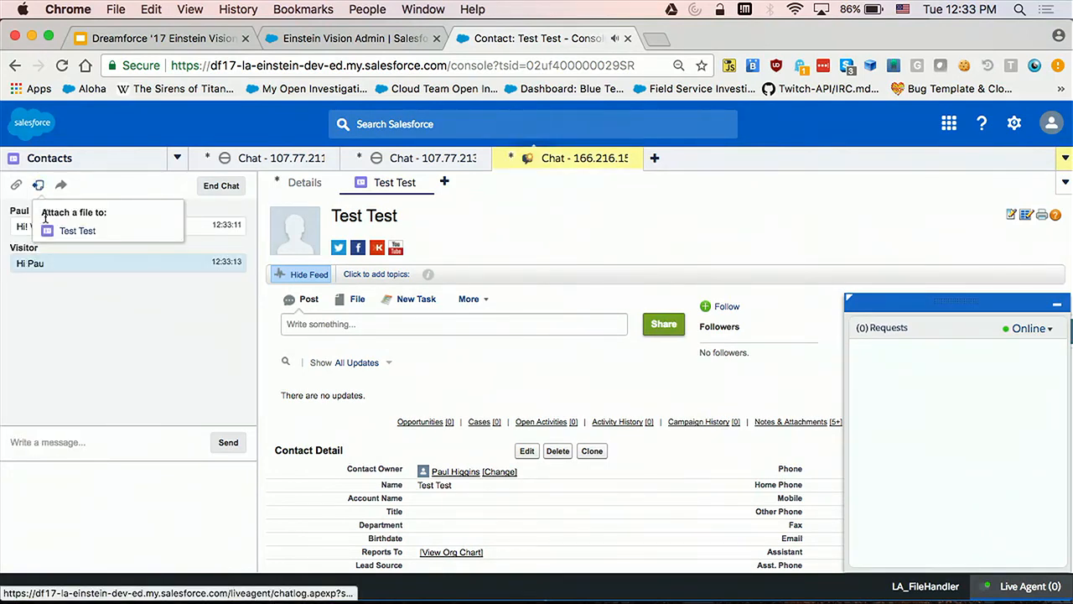
{"action": "left_click", "coordinate": [77, 230]}
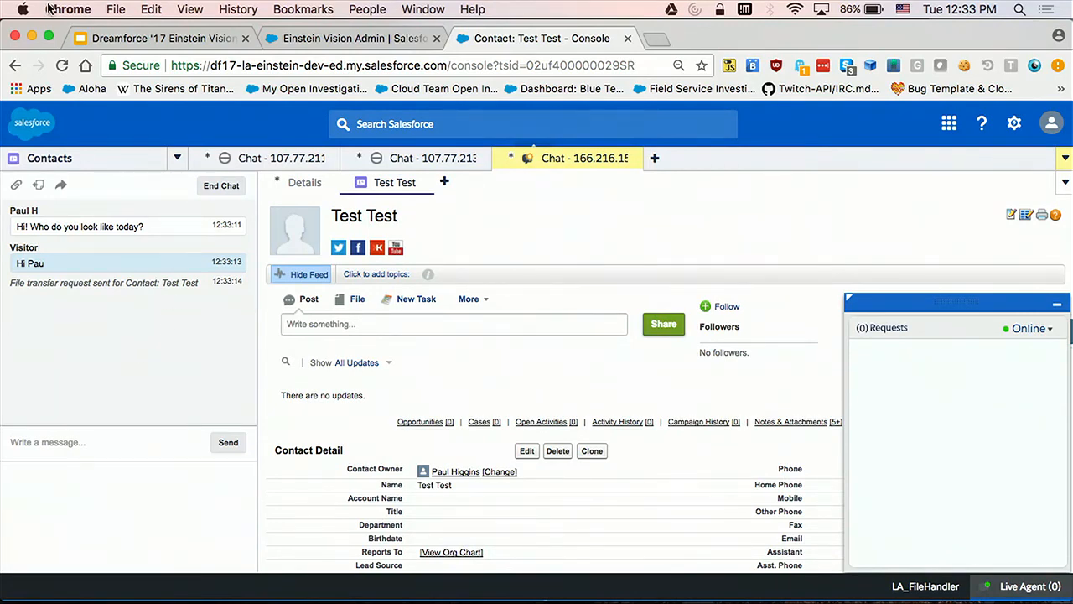
{"action": "left_click", "coordinate": [159, 38]}
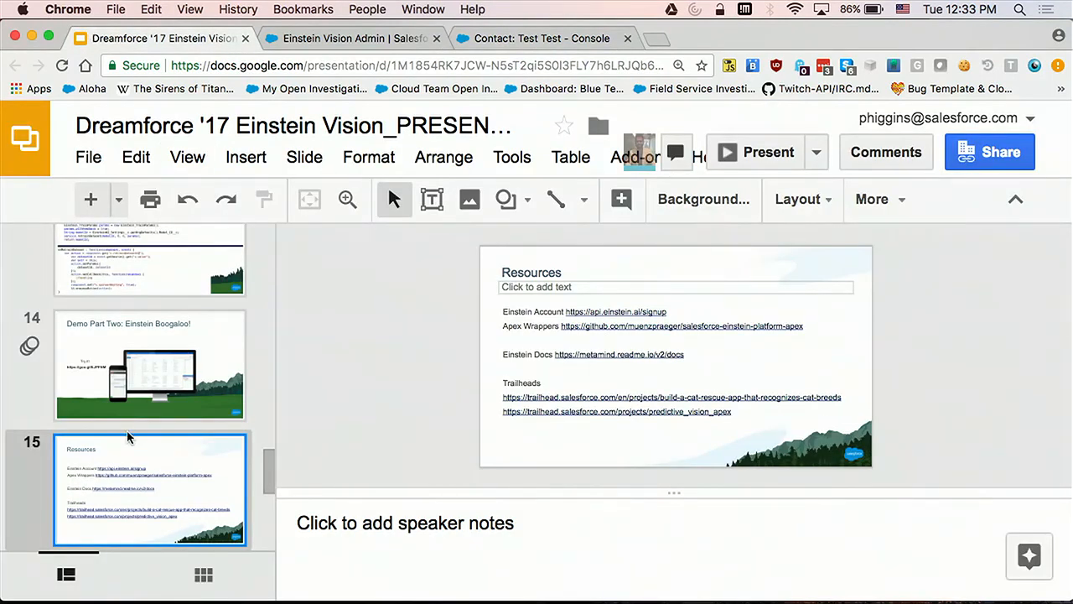
{"action": "left_click", "coordinate": [150, 365]}
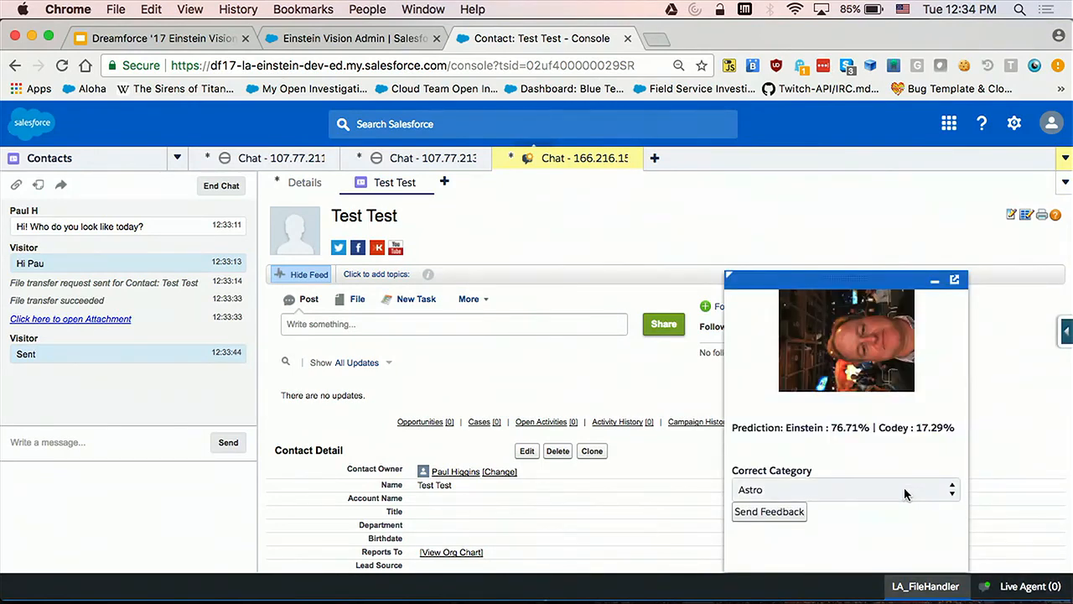
- Mark the photo as Einstein, reply '76% genius!', and end the chat session
{"action": "left_click", "coordinate": [842, 490]}
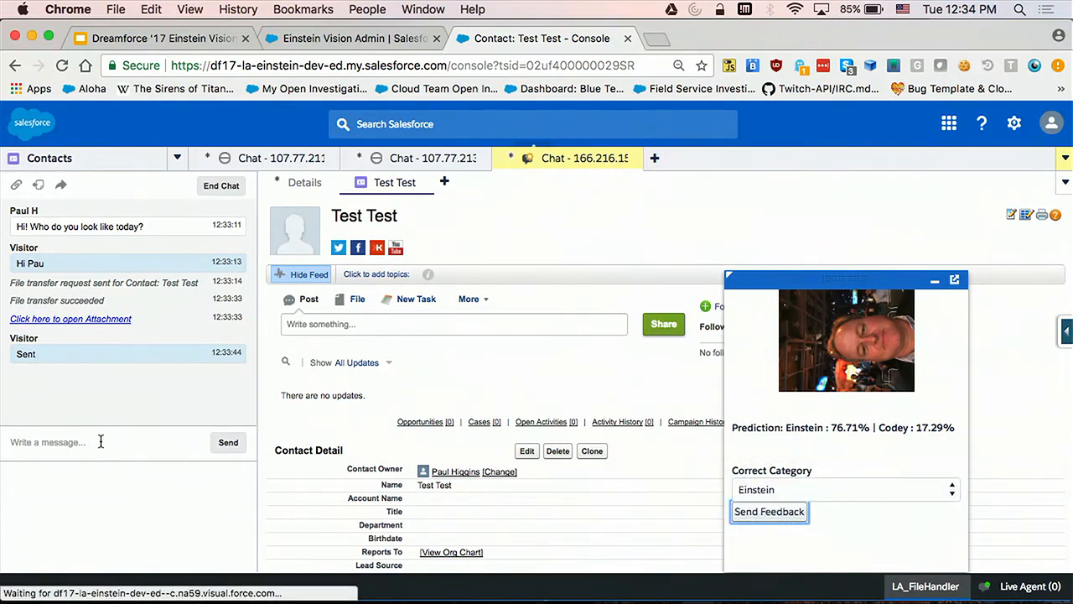
{"action": "type", "text": "76% geni"}
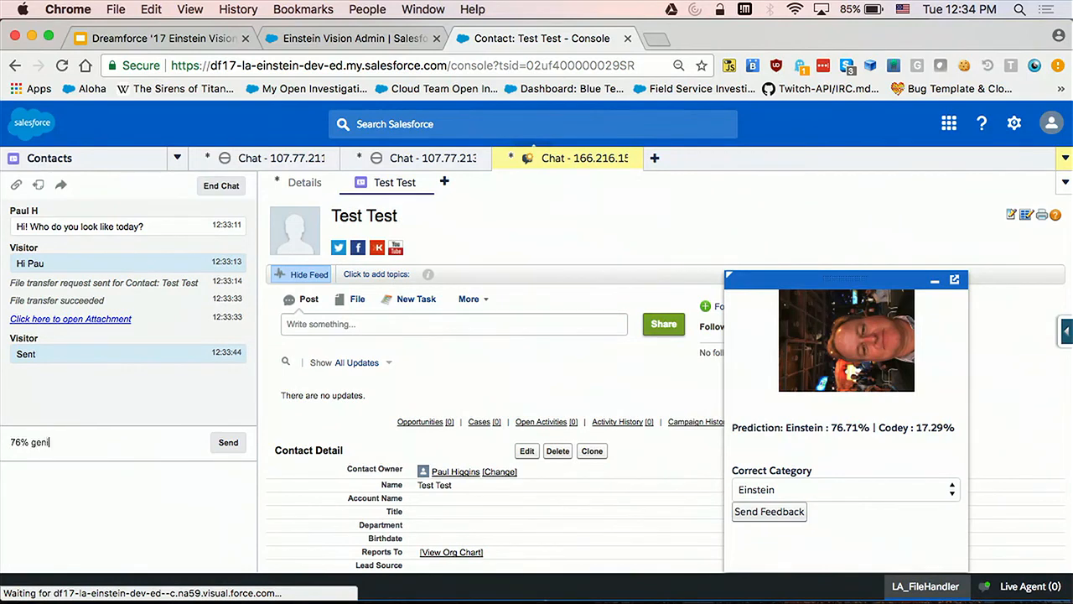
{"action": "left_click", "coordinate": [221, 186]}
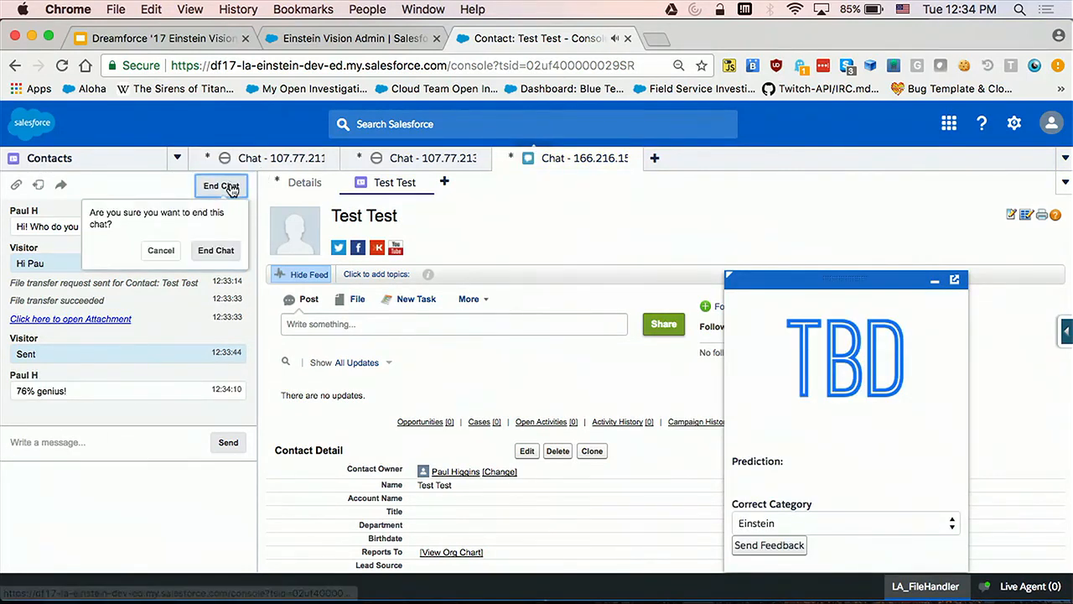
{"action": "left_click", "coordinate": [216, 250]}
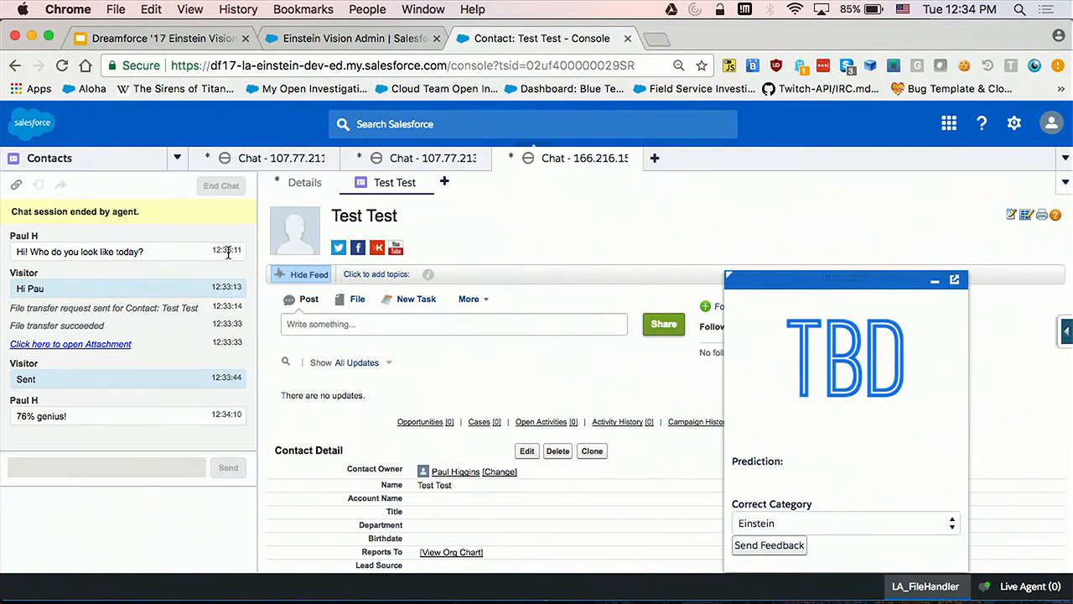
{"action": "mouse_move", "coordinate": [187, 58]}
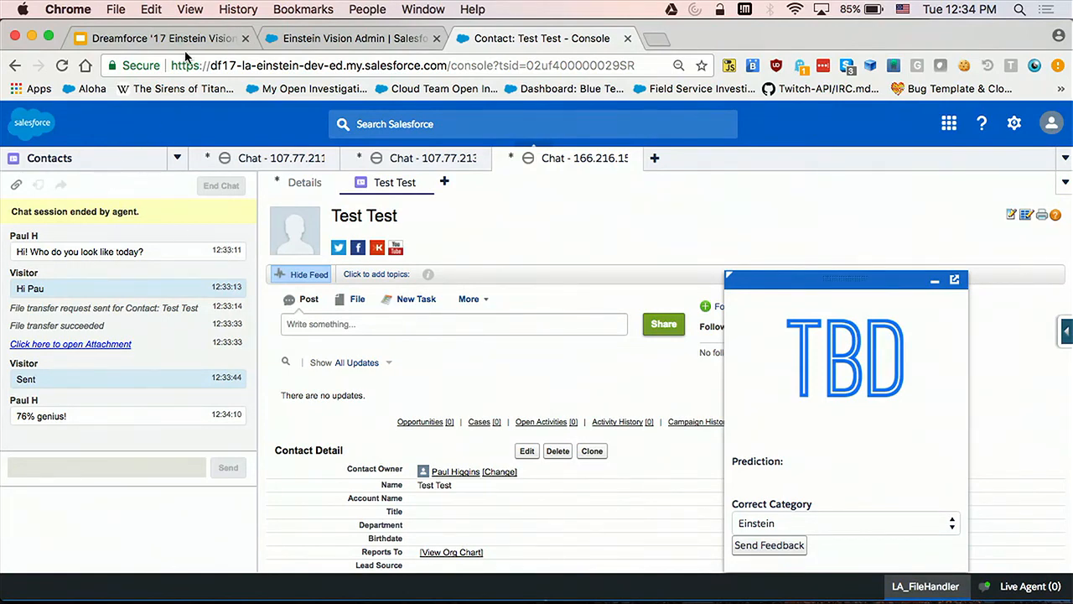
- Switch to the Dreamforce '17 Einstein Vision deck, showing Resources slide 15
{"action": "left_click", "coordinate": [155, 38]}
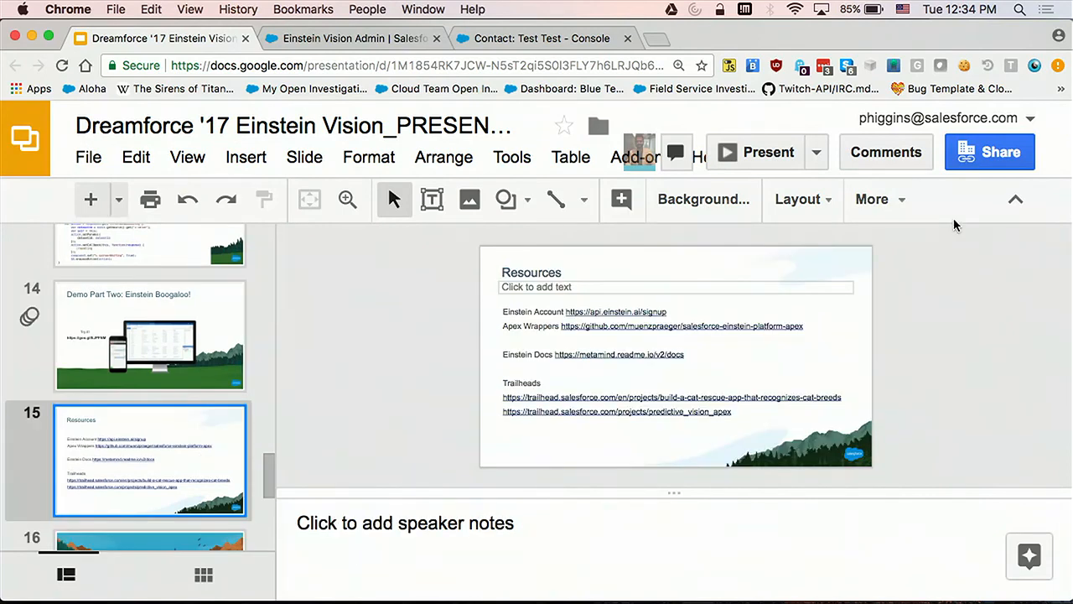
{"action": "mouse_move", "coordinate": [960, 220]}
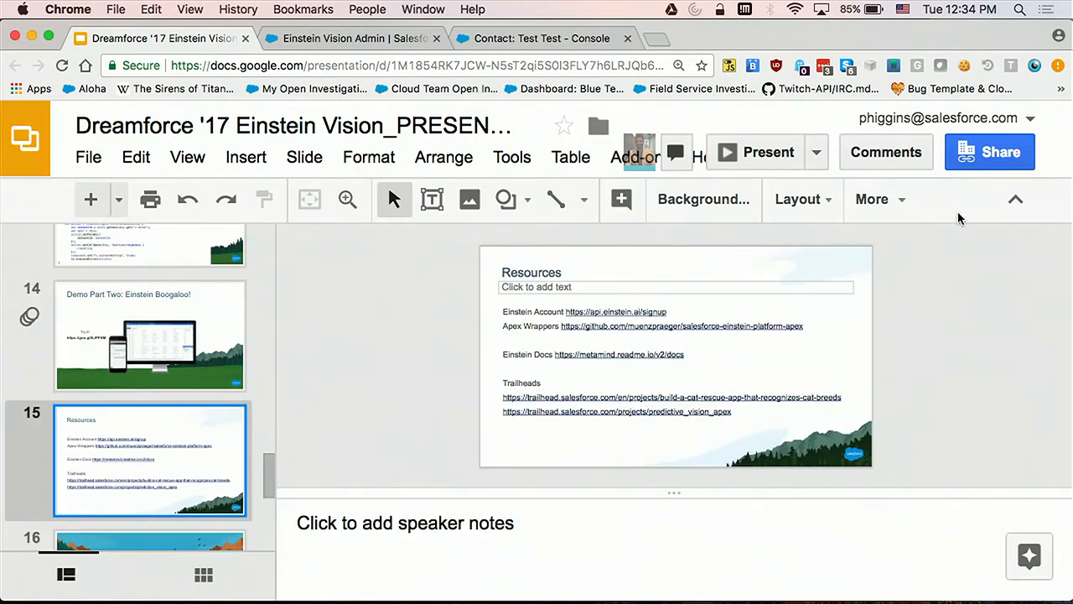